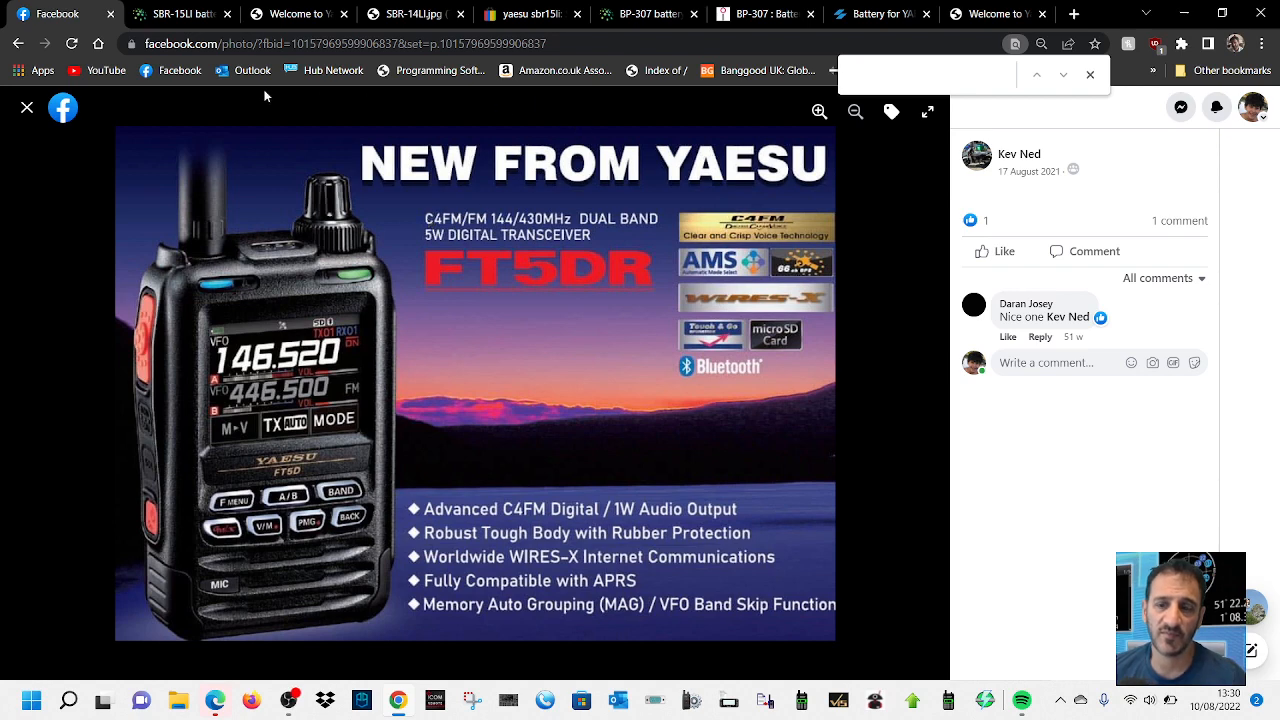
mouse_move(324, 302)
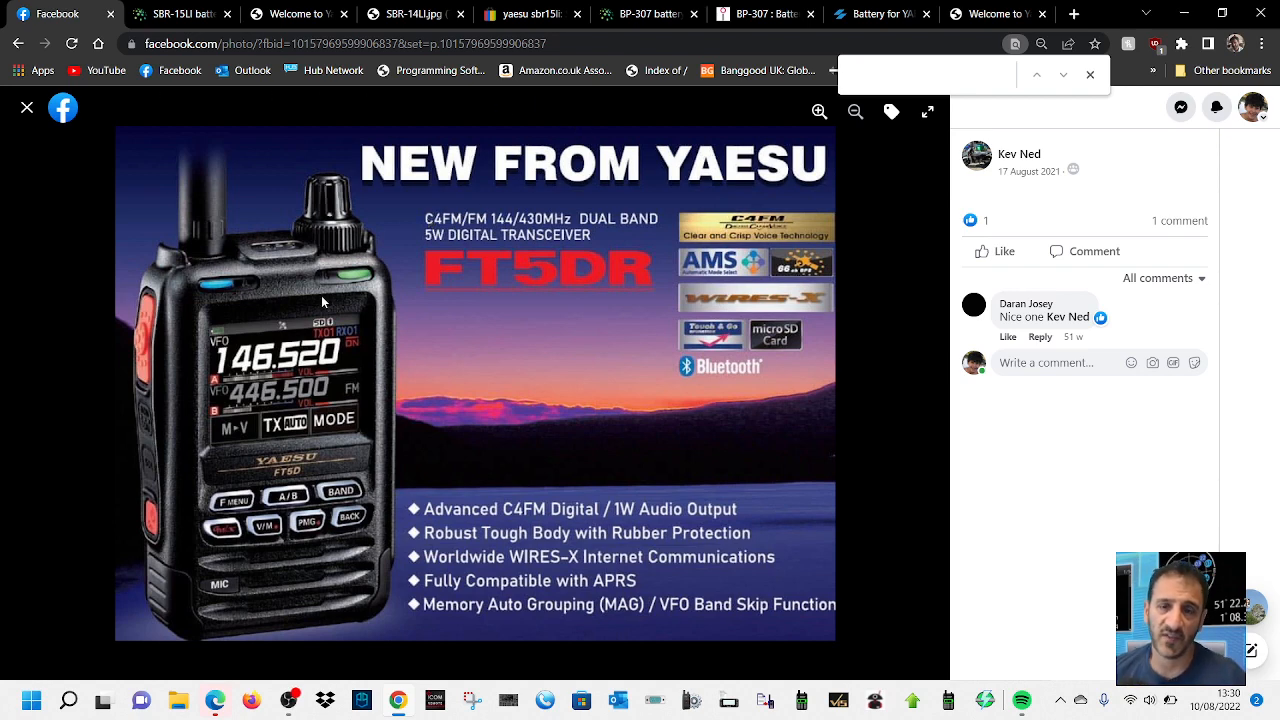
mouse_move(248, 92)
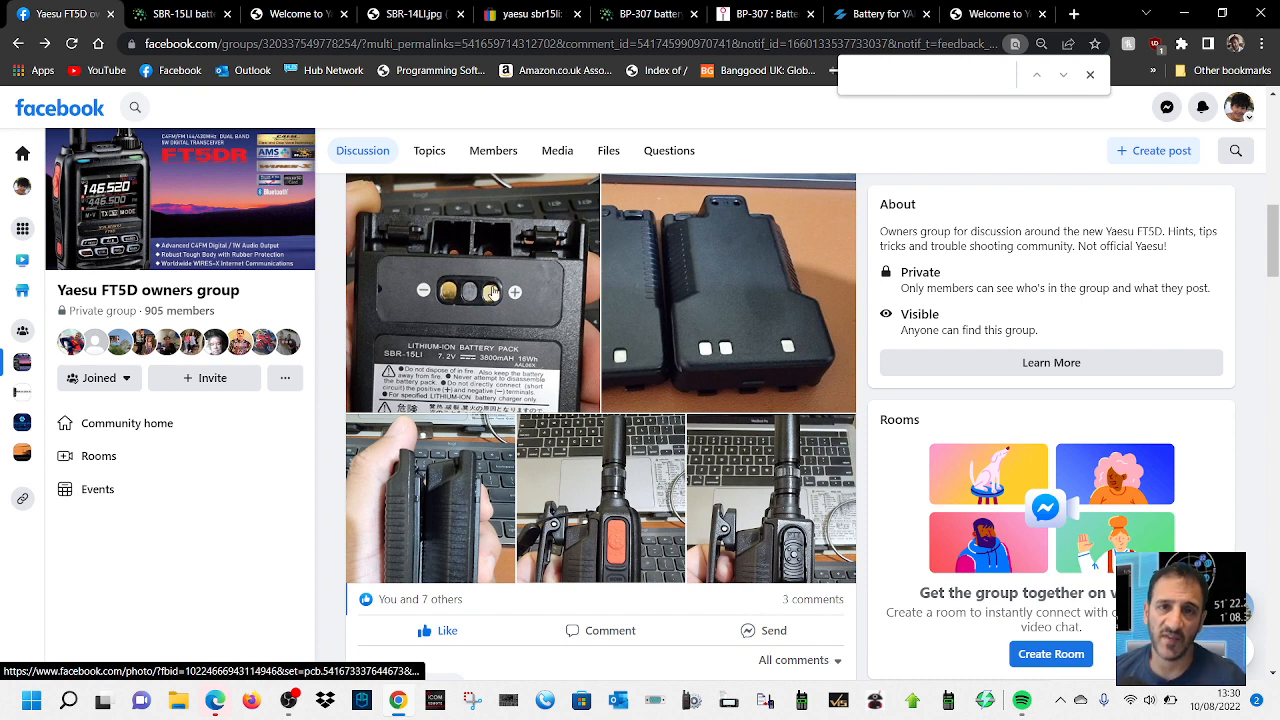
mouse_move(700, 348)
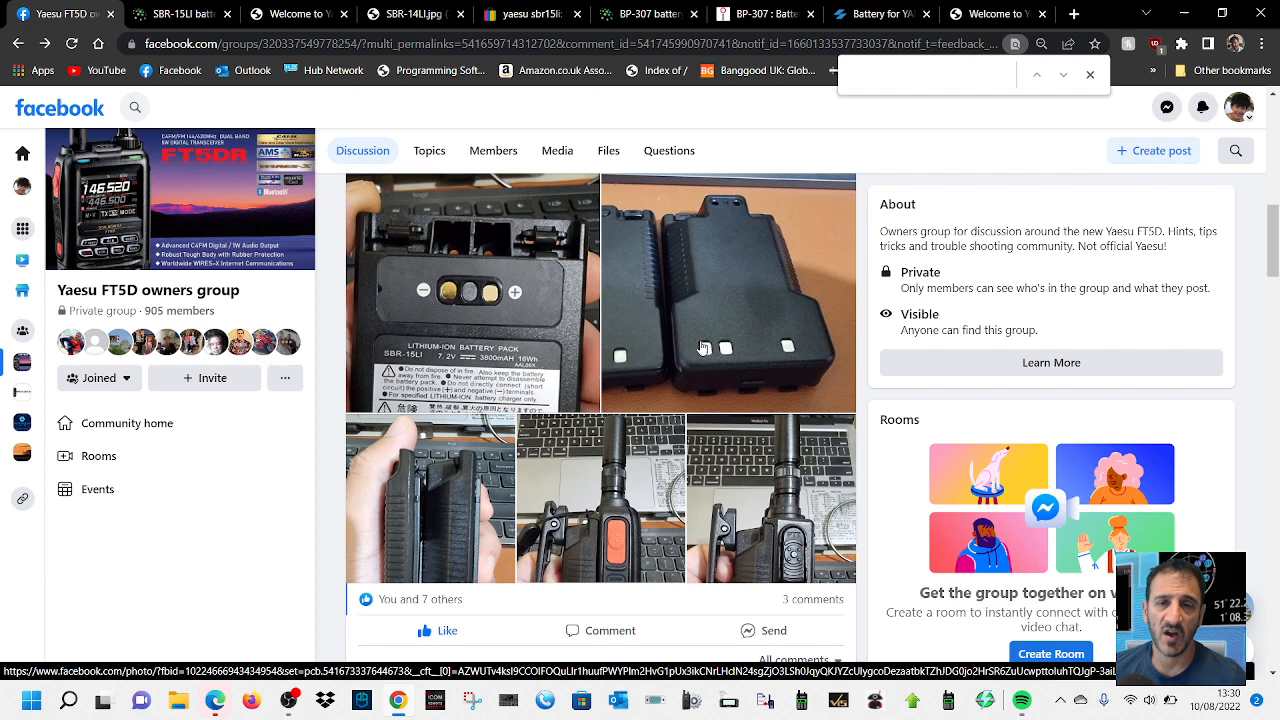
Scroll down the Yaesu FT5D owners group post to the battery pack photos.
scroll("down", 3)
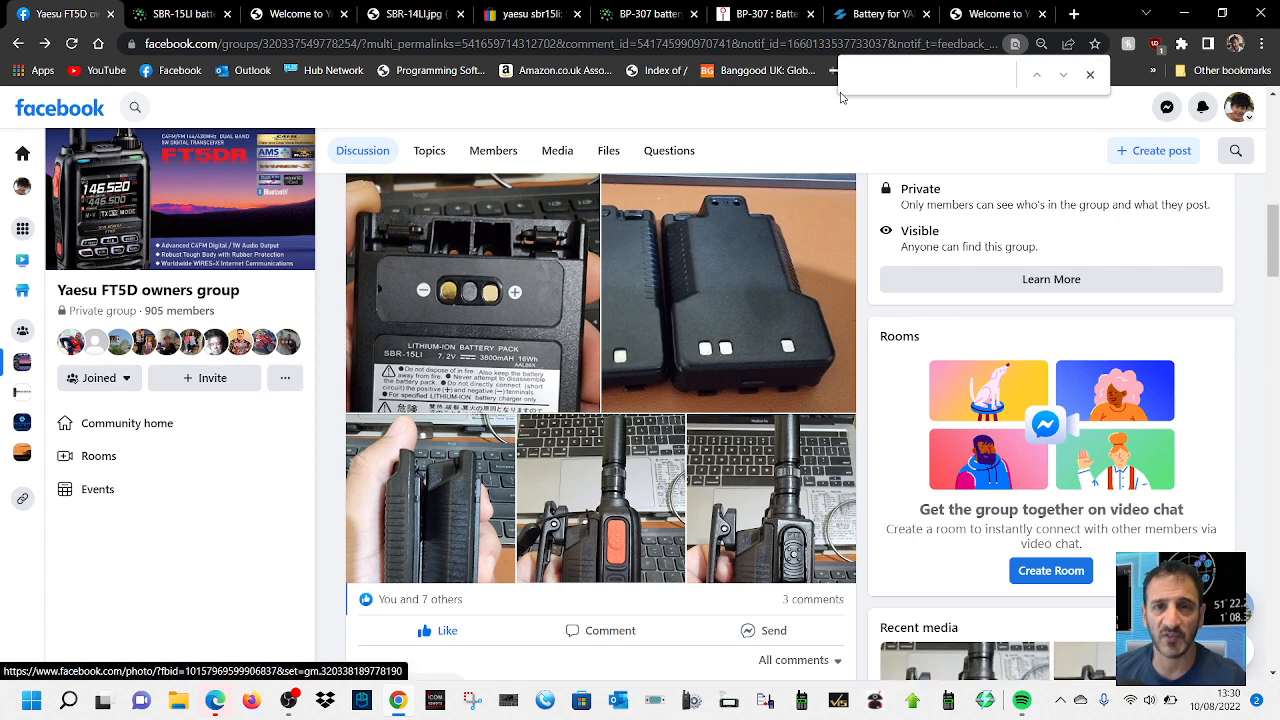
Page through the post's battery photos, enlarging the thickness comparison, ending on the SBR-15LI 3800mAh label.
left_click(456, 268)
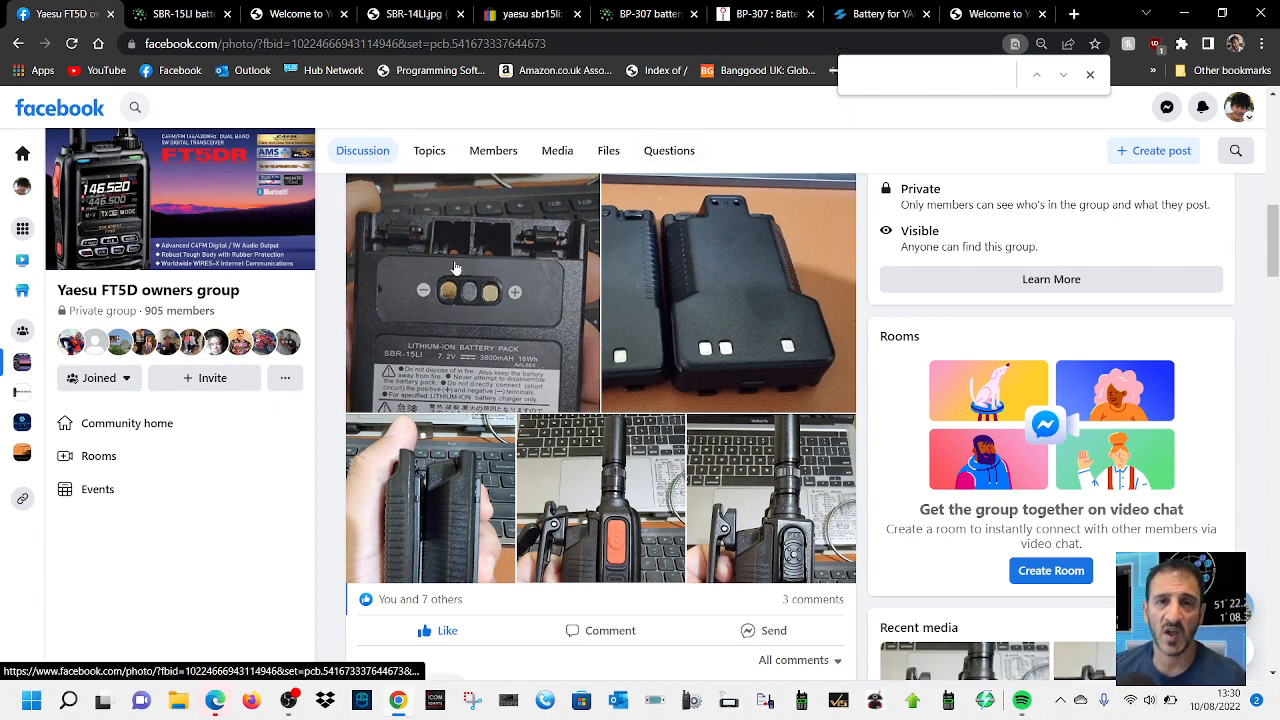
left_click(472, 290)
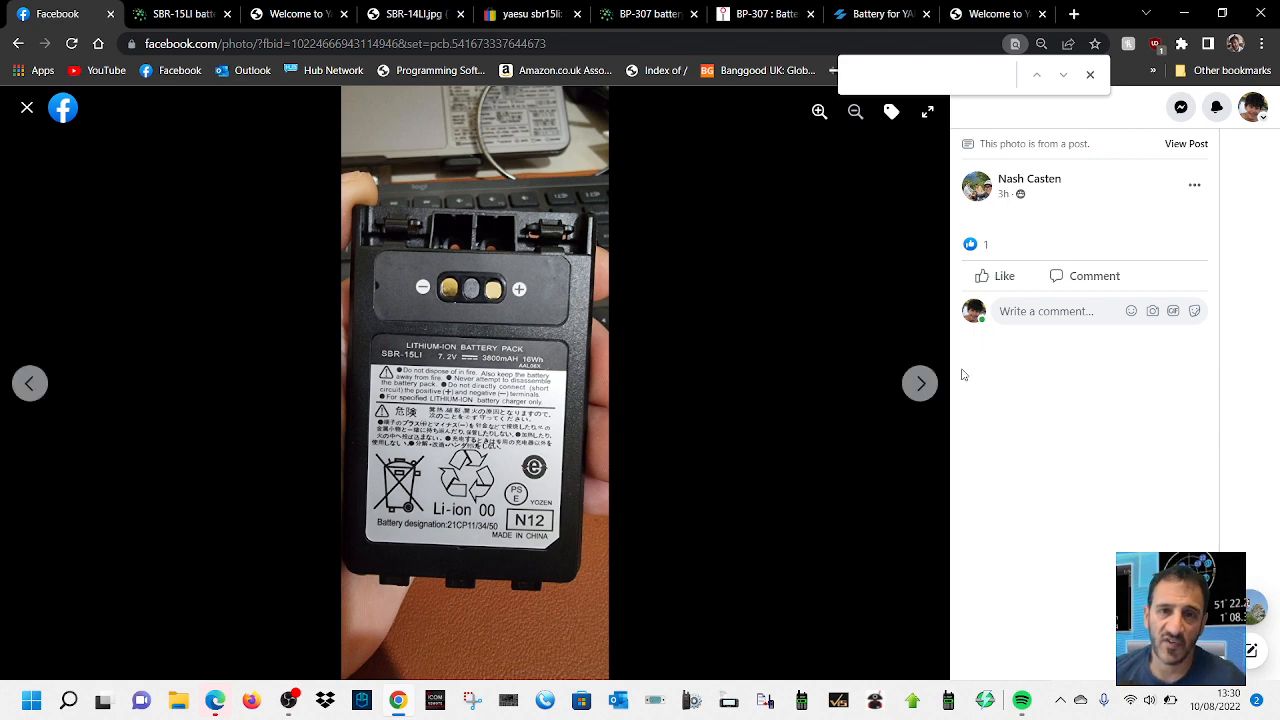
left_click(920, 384)
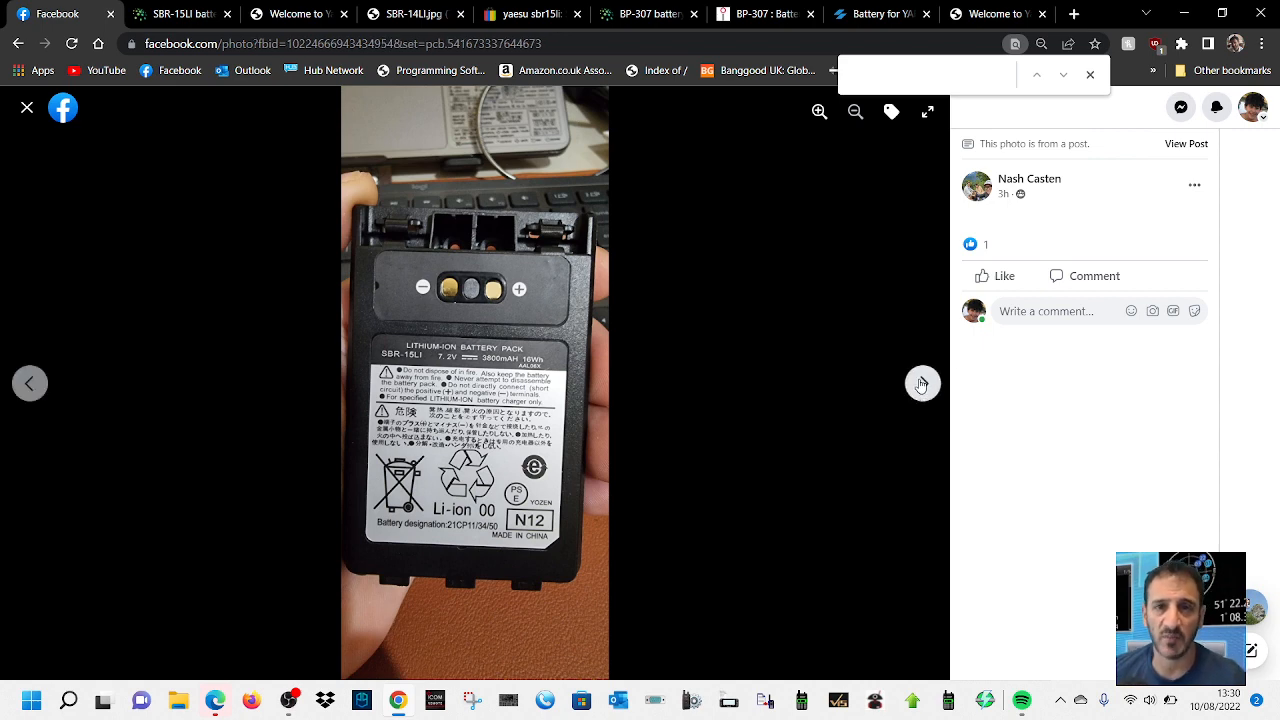
left_click(920, 384)
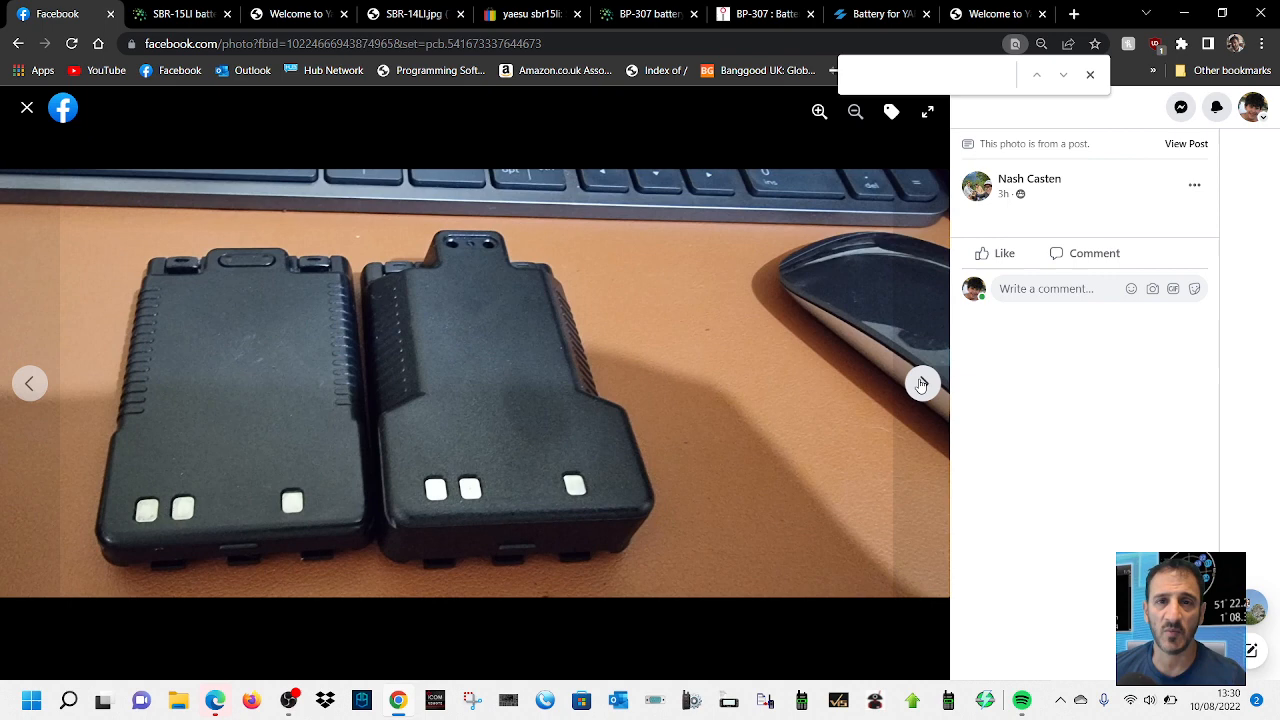
left_click(920, 384)
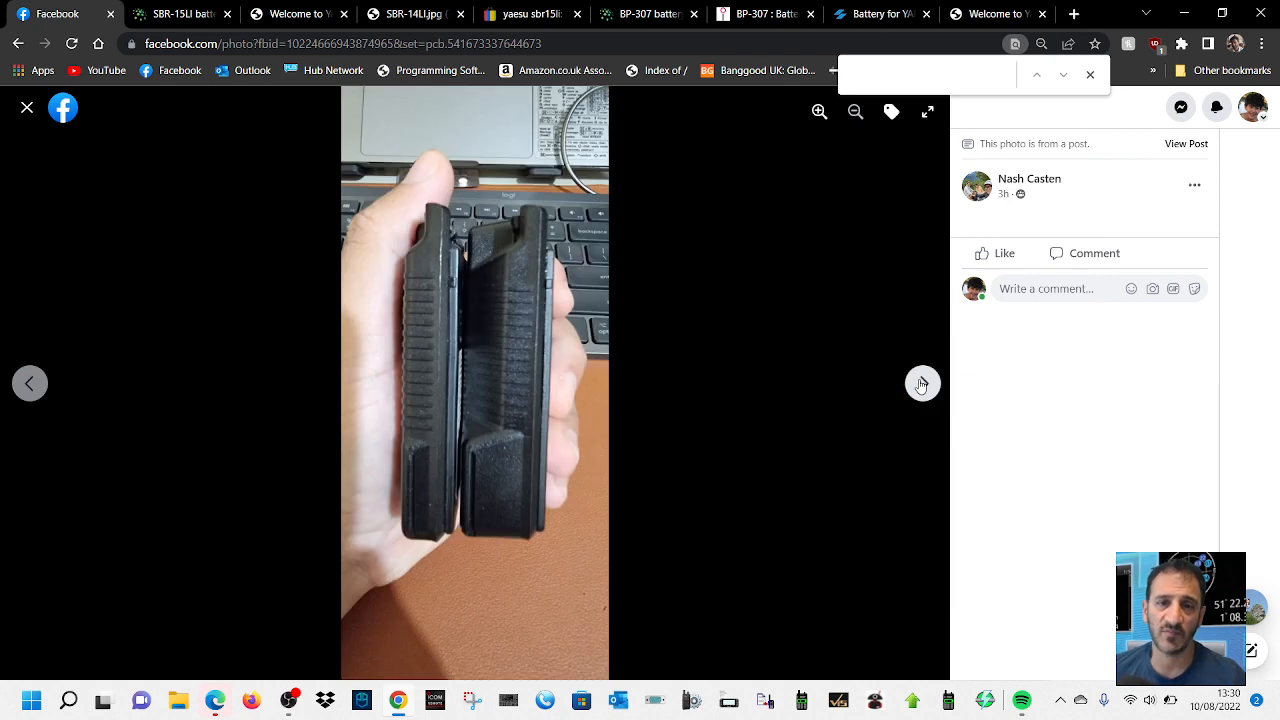
left_click(820, 112)
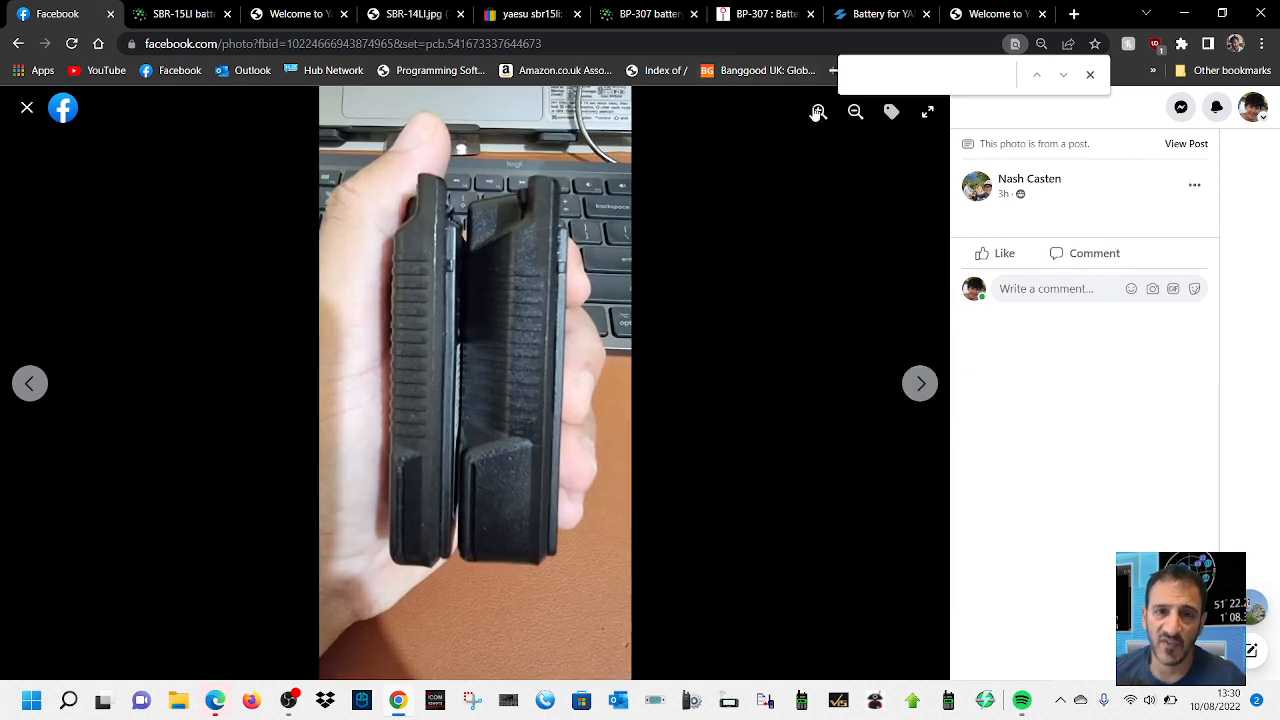
left_click(820, 112)
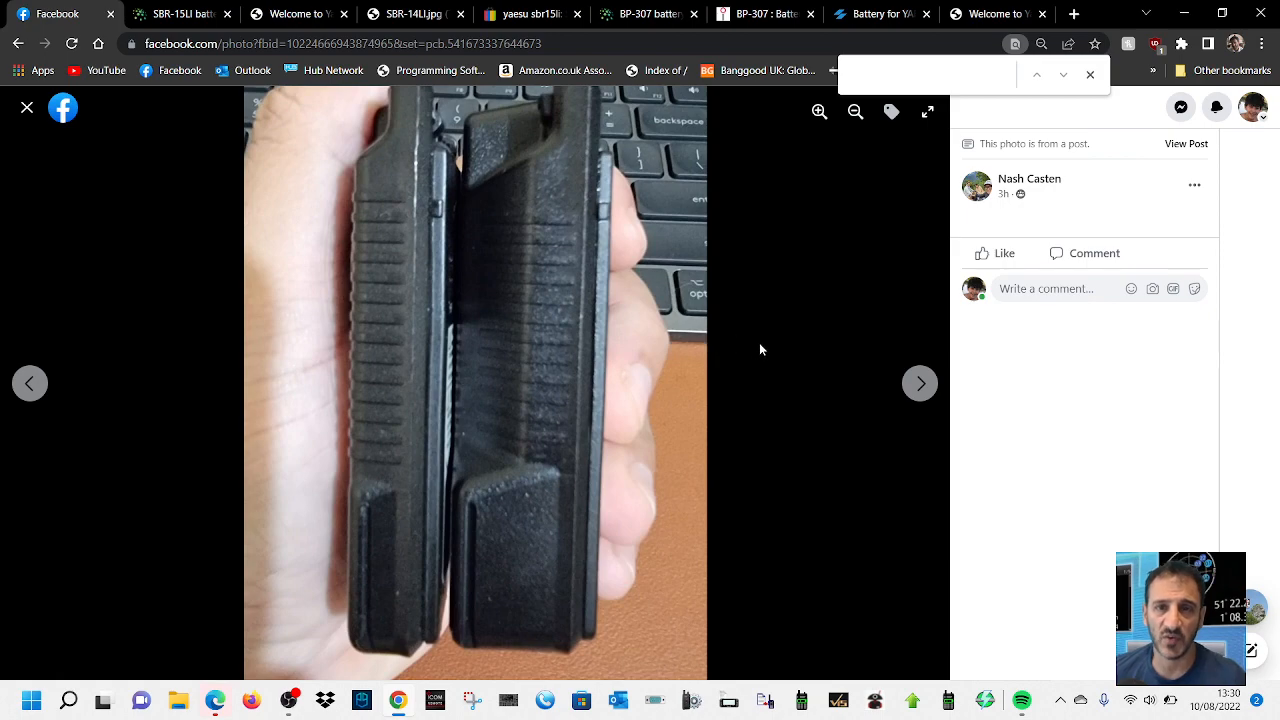
mouse_move(920, 384)
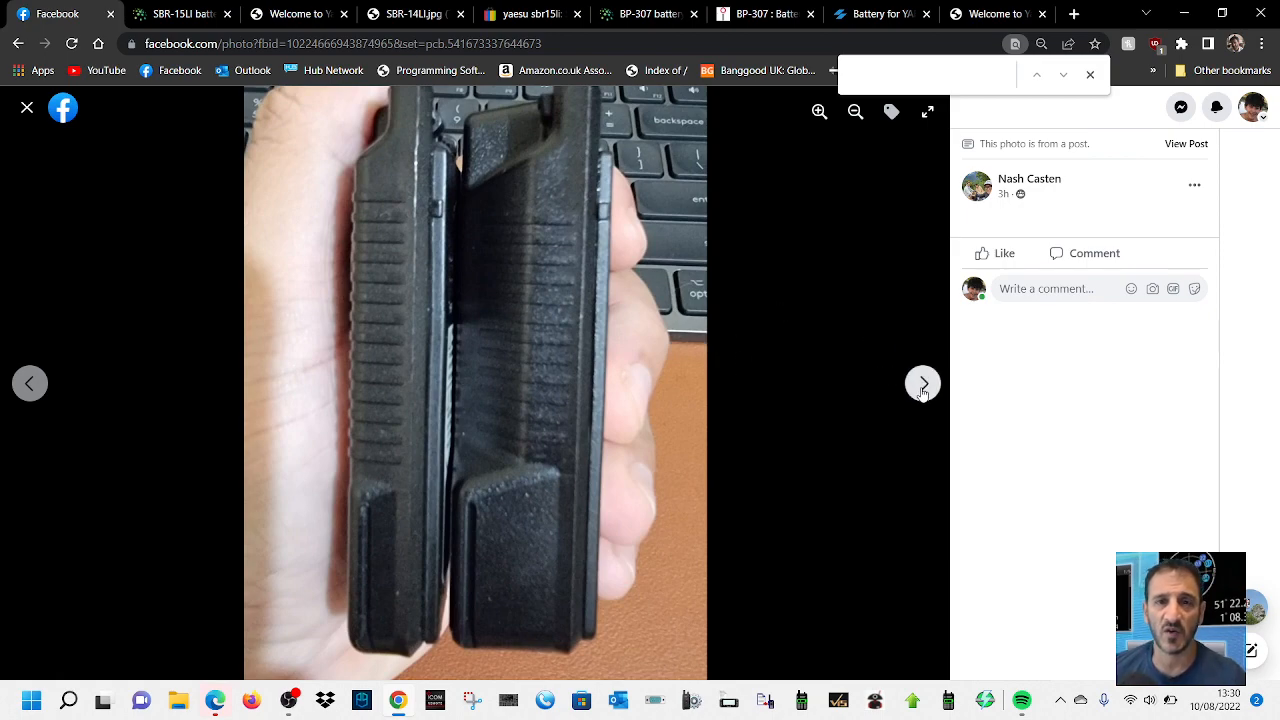
left_click(920, 384)
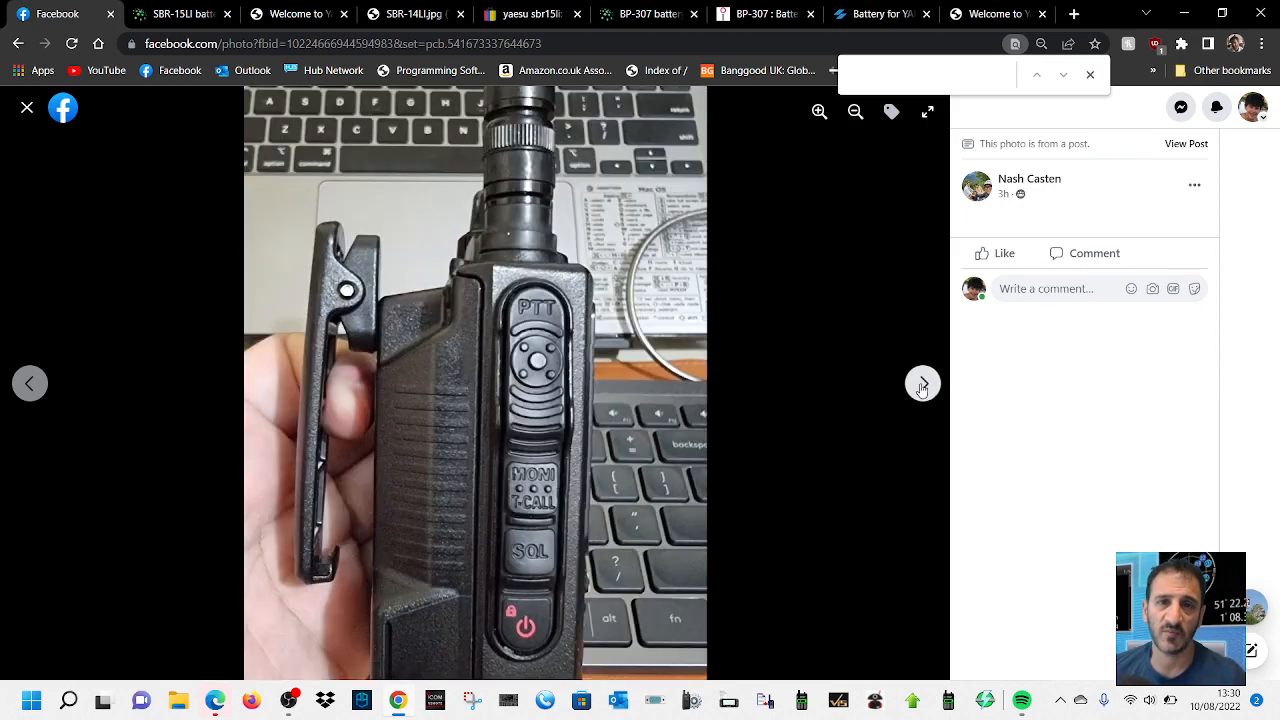
left_click(920, 384)
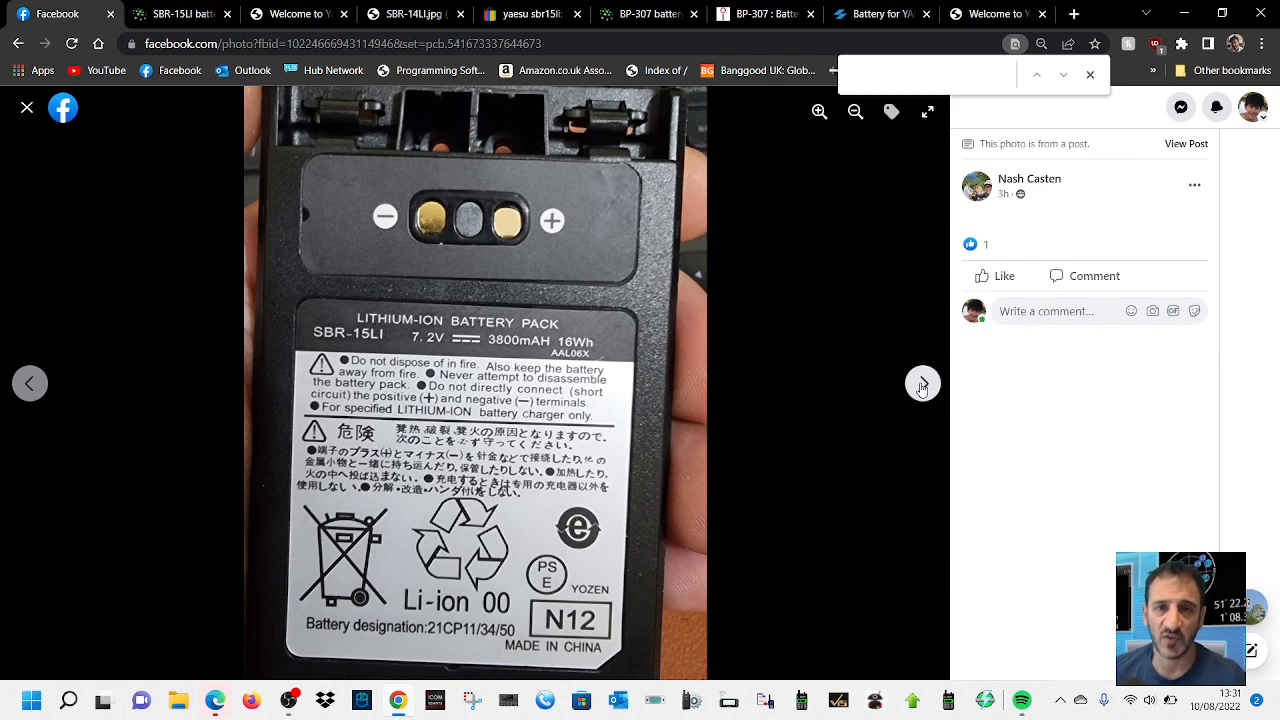
left_click(920, 384)
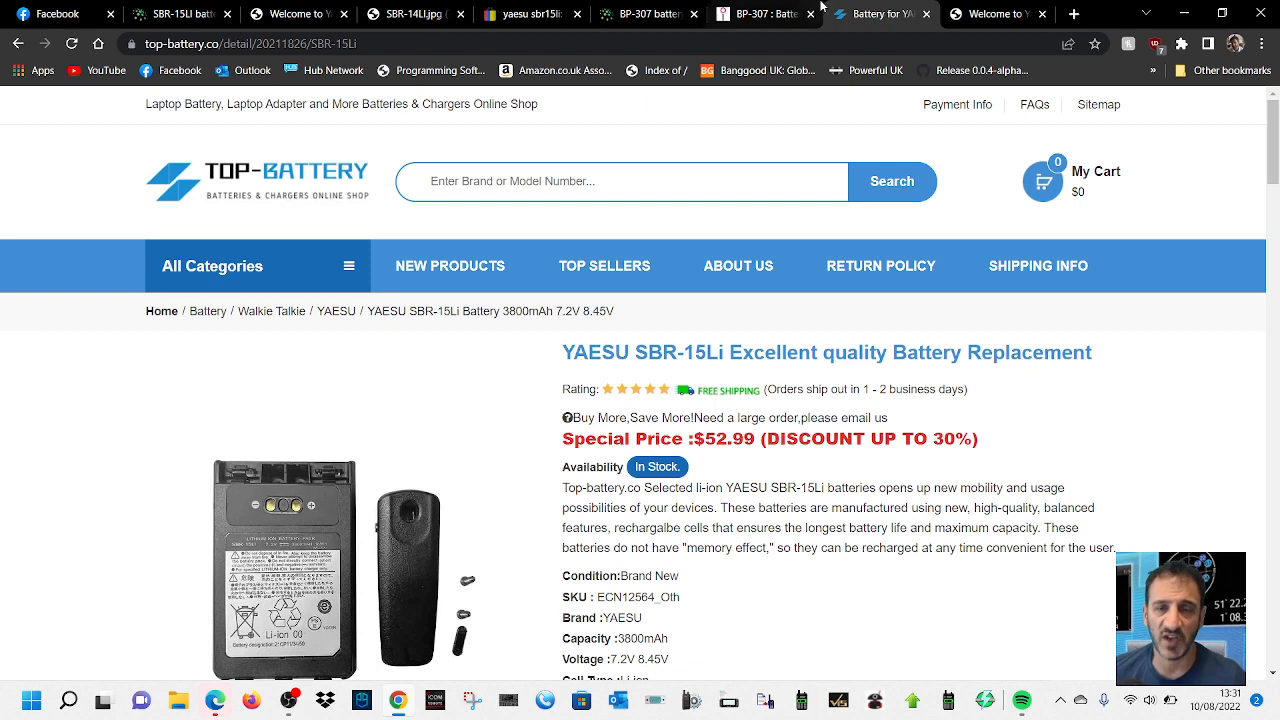
mouse_move(180, 14)
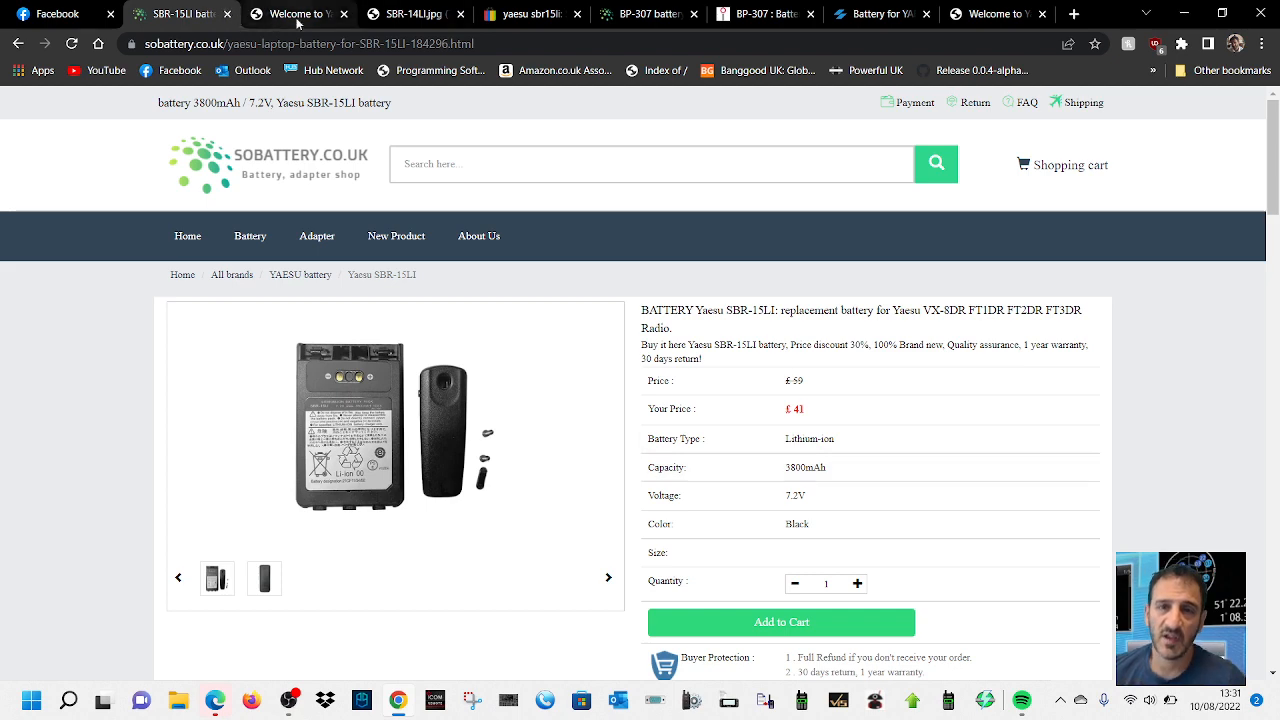
View Yaesu's SBR-14LI battery image, then move to the Yaesu FT5DR product page.
left_click(290, 14)
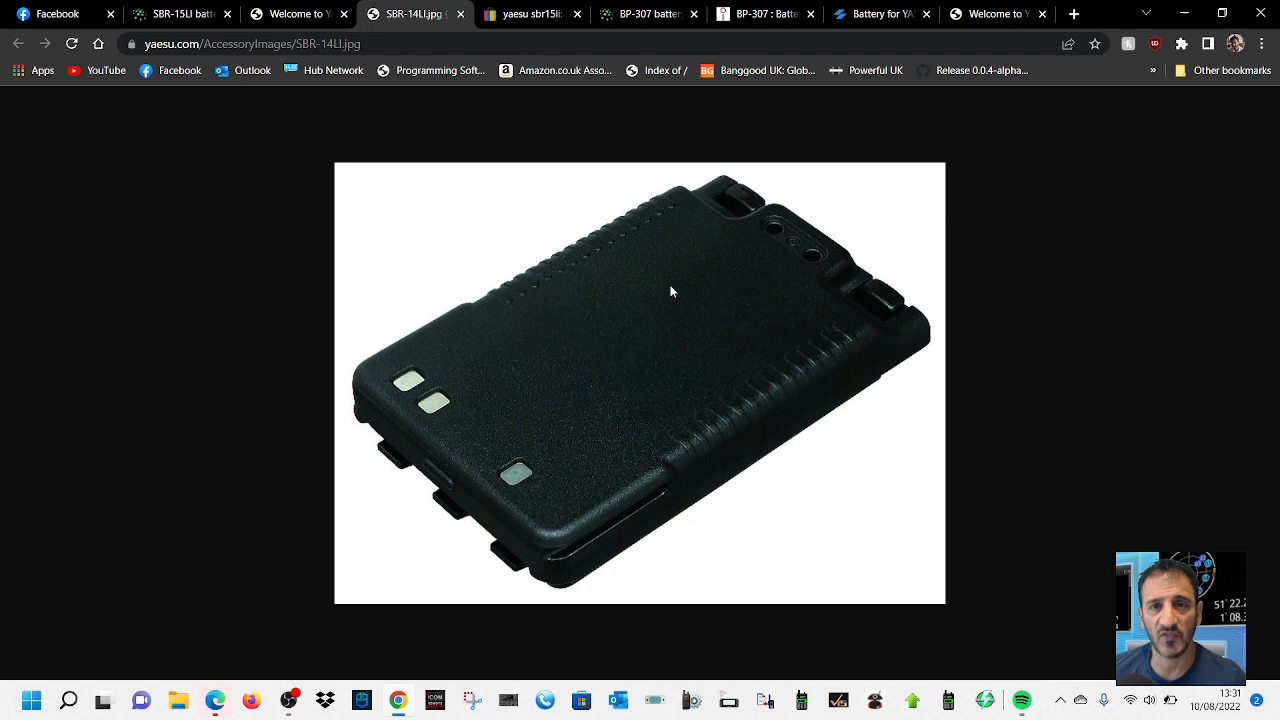
mouse_move(650, 14)
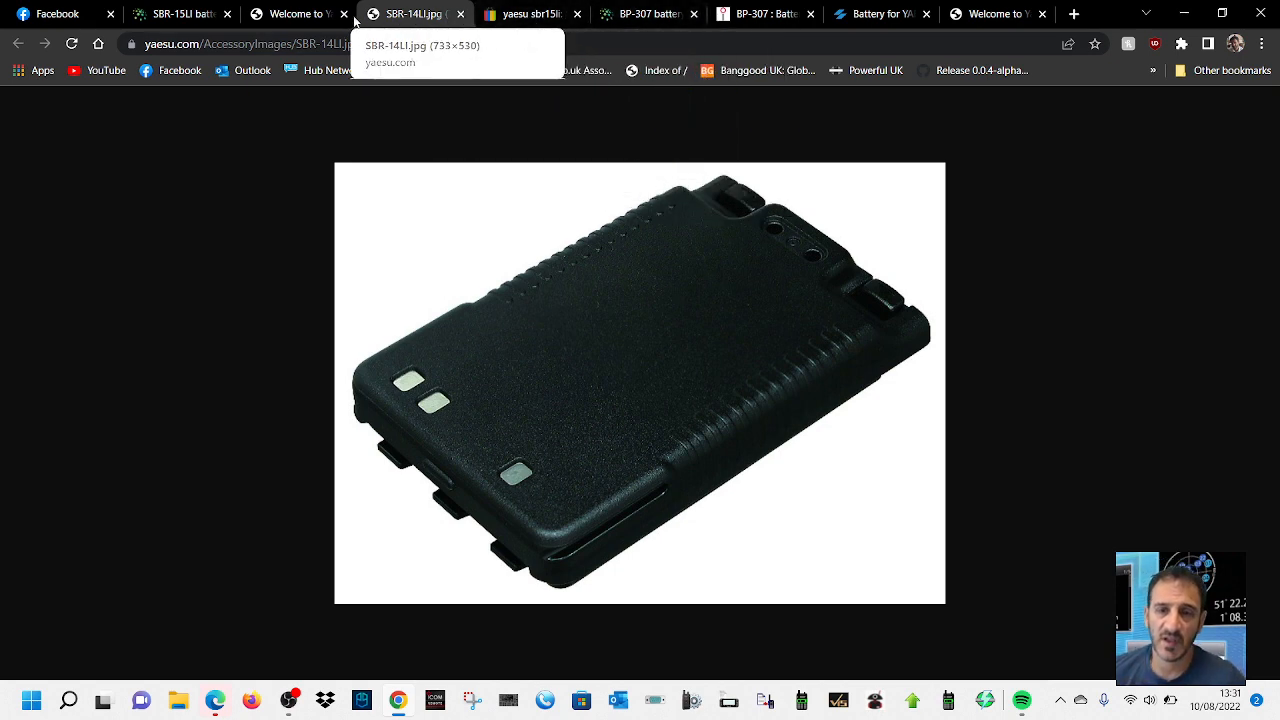
left_click(648, 14)
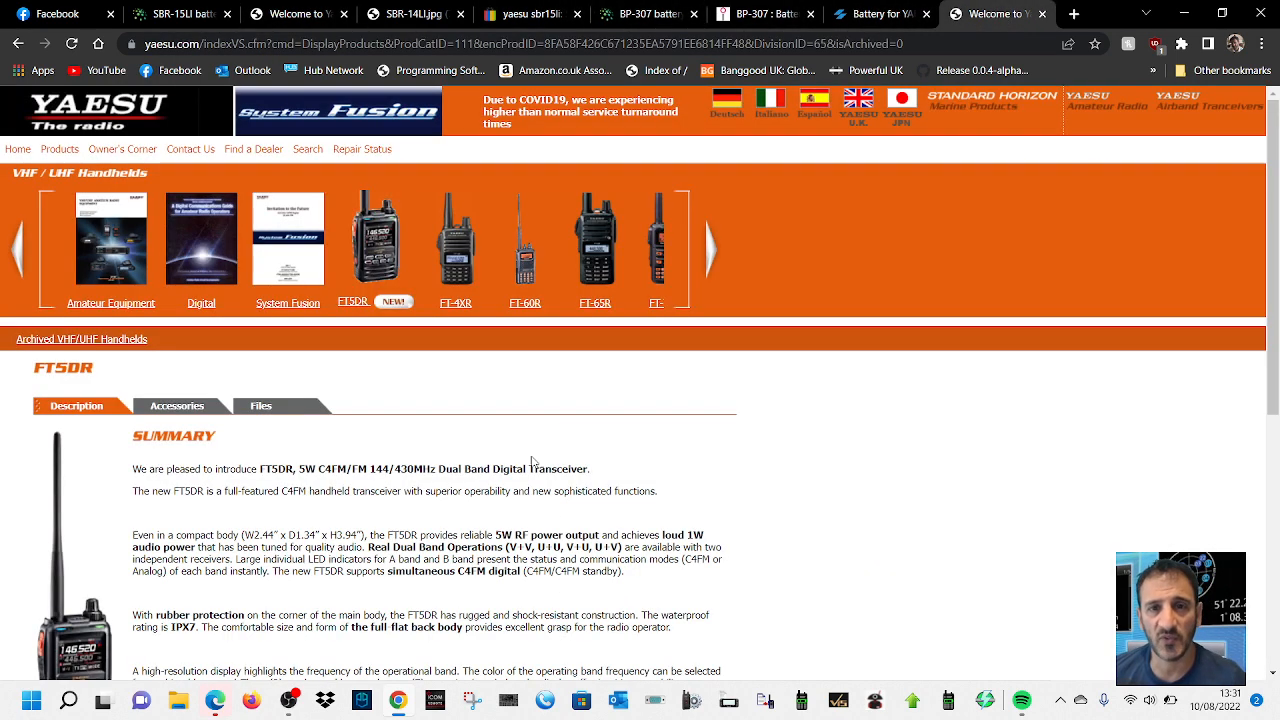
Review the FT5DR Accessories batteries list (FBA-39, FNB-101LI, SBR-14LI), then return to Facebook.
left_click(176, 404)
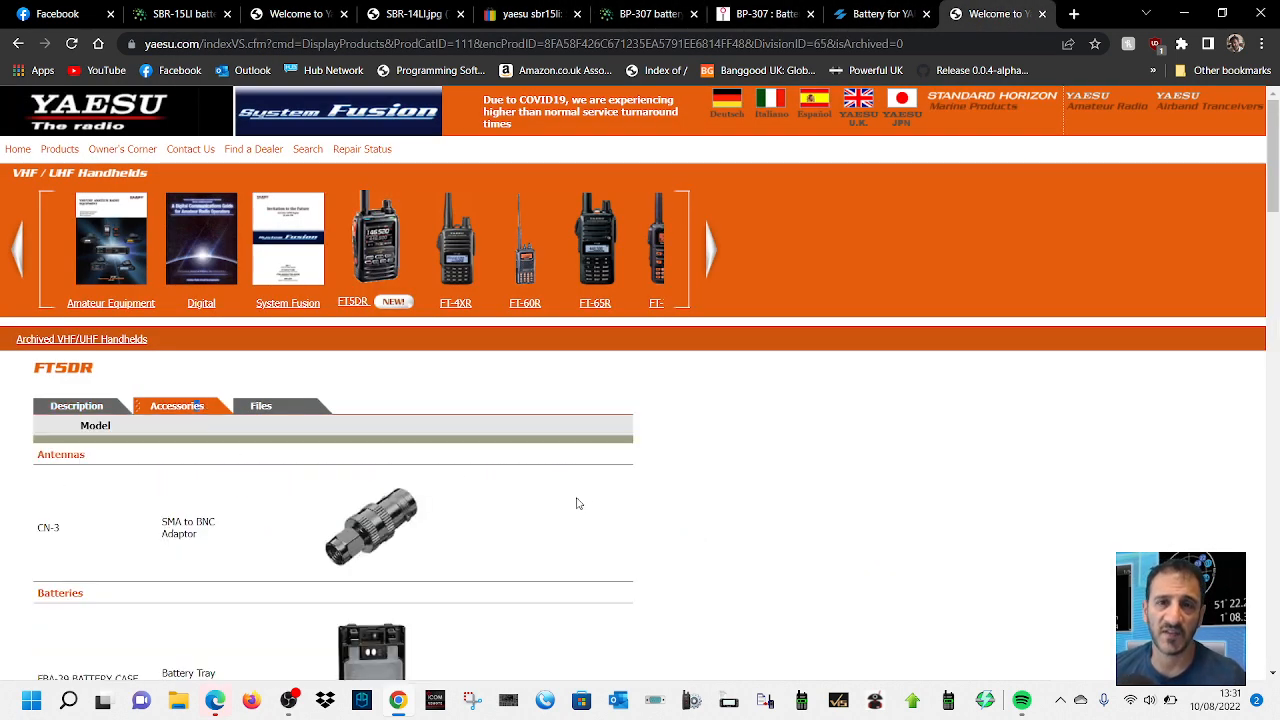
scroll("down", 3)
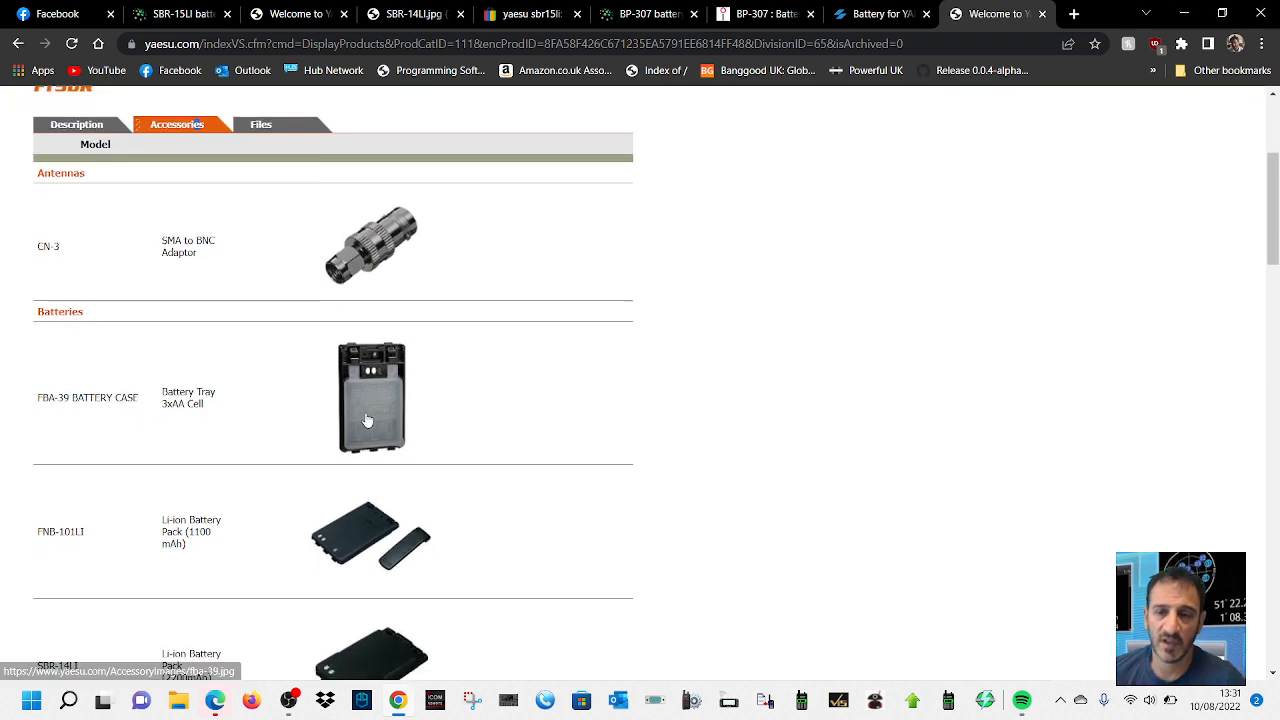
scroll("down", 3)
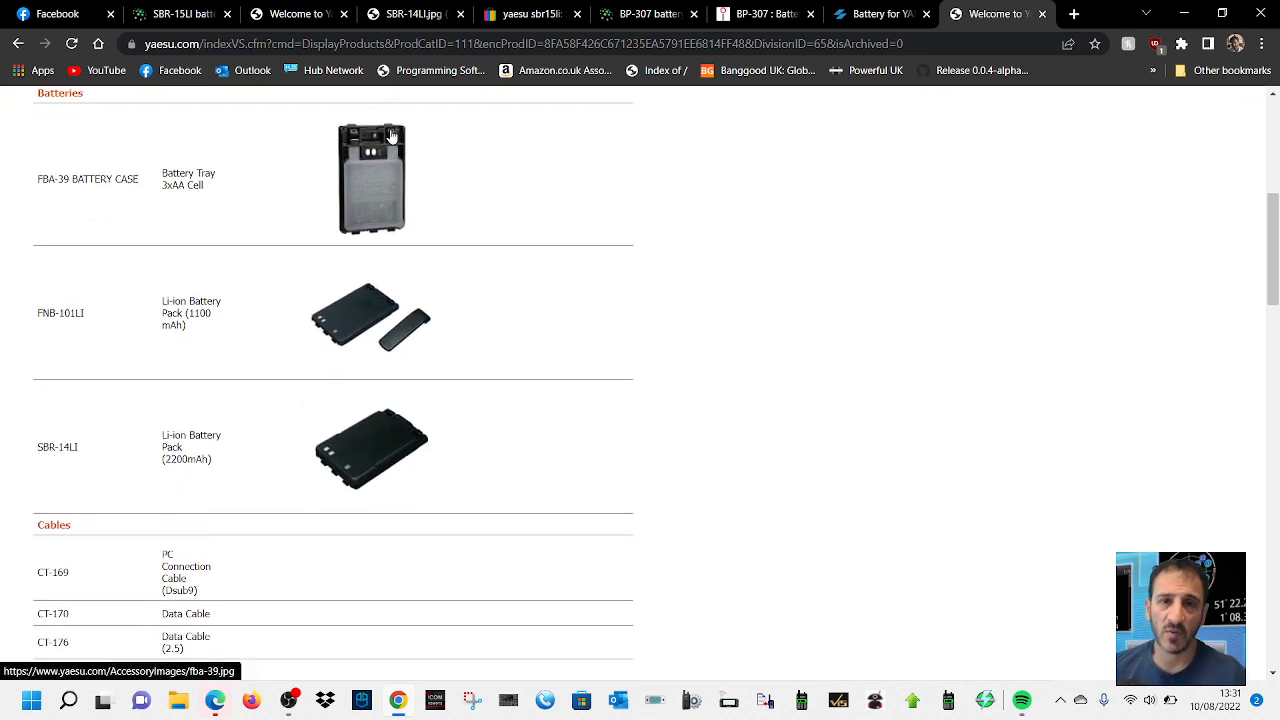
mouse_move(180, 220)
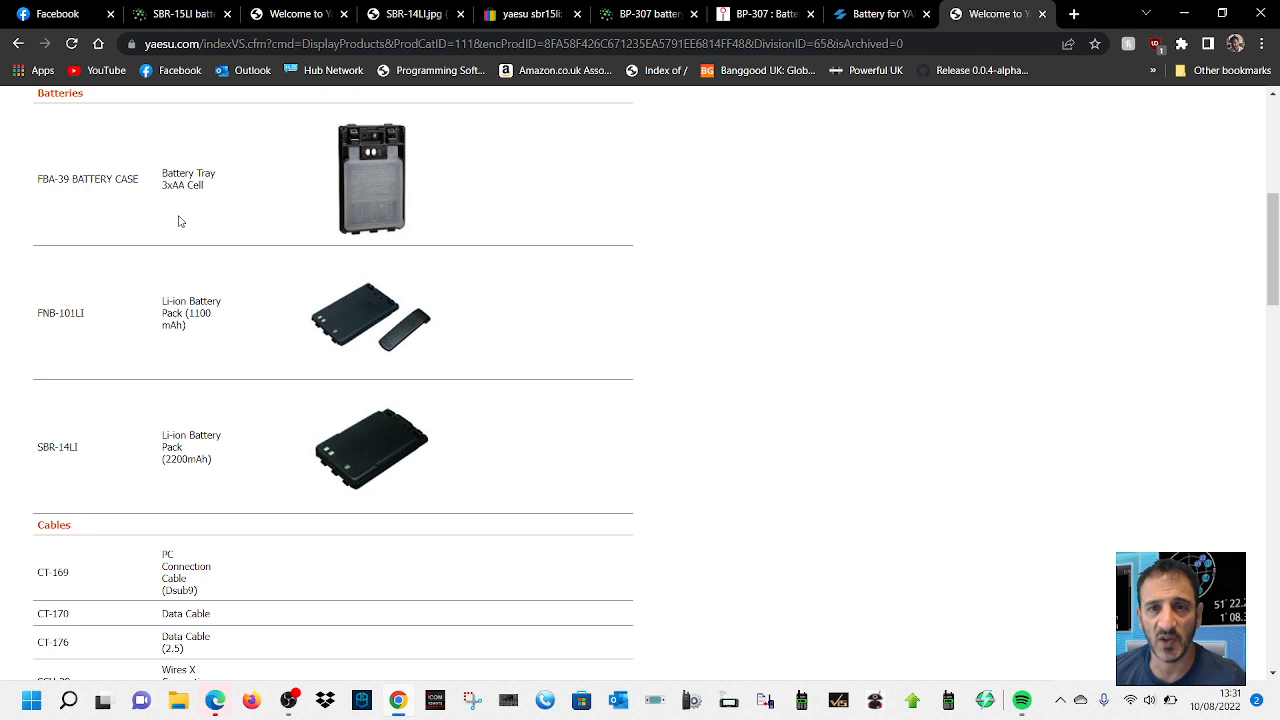
mouse_move(380, 158)
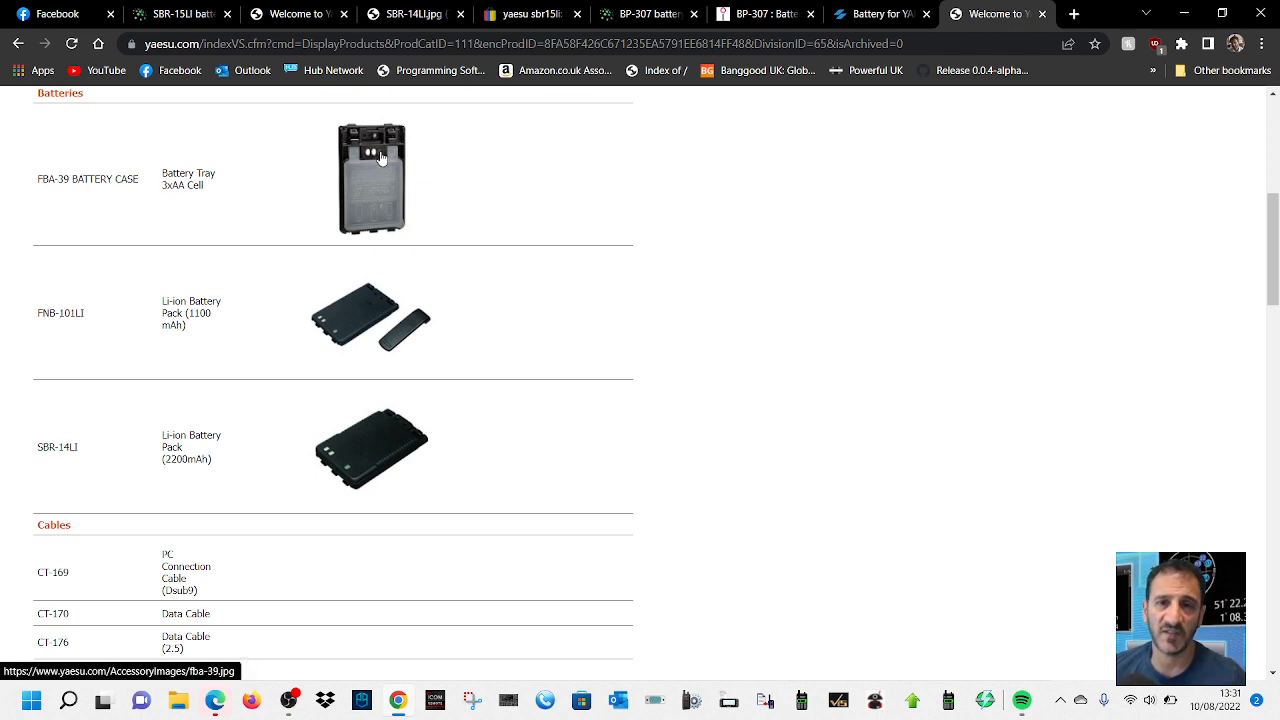
mouse_move(190, 478)
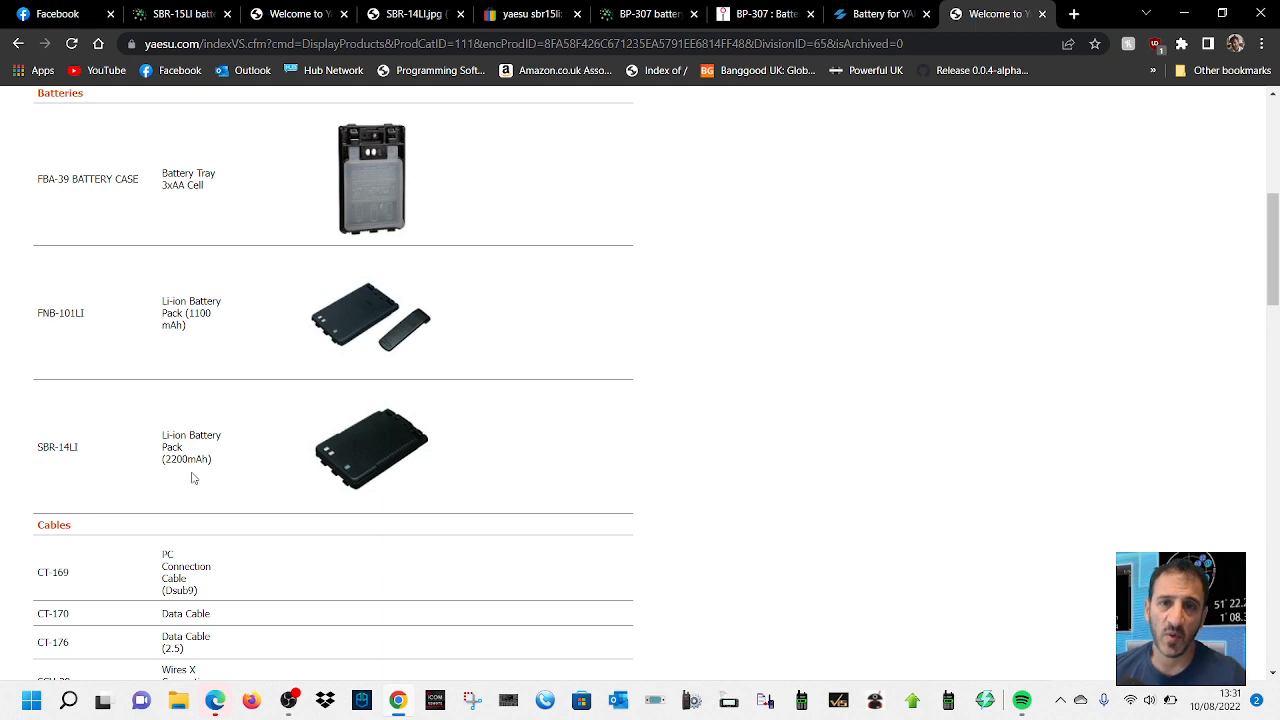
left_click(880, 14)
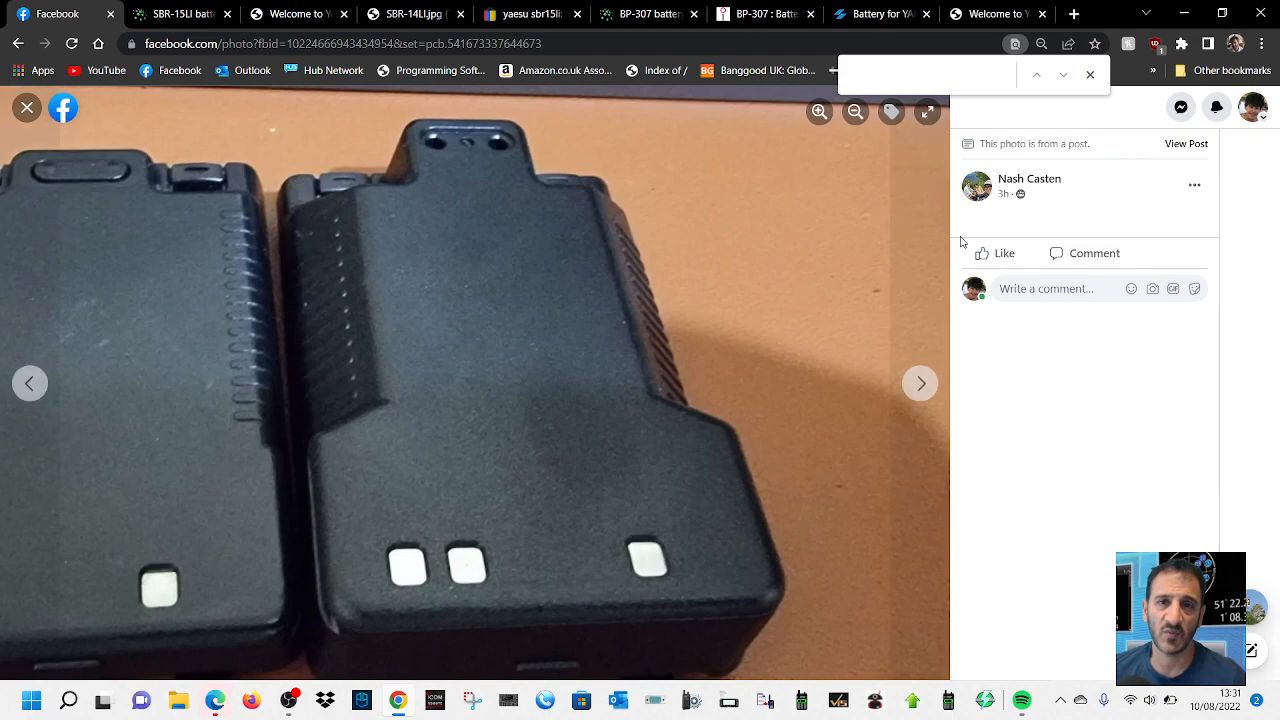
View the next two radio side-view photos, then close the viewer back to the group post.
left_click(920, 384)
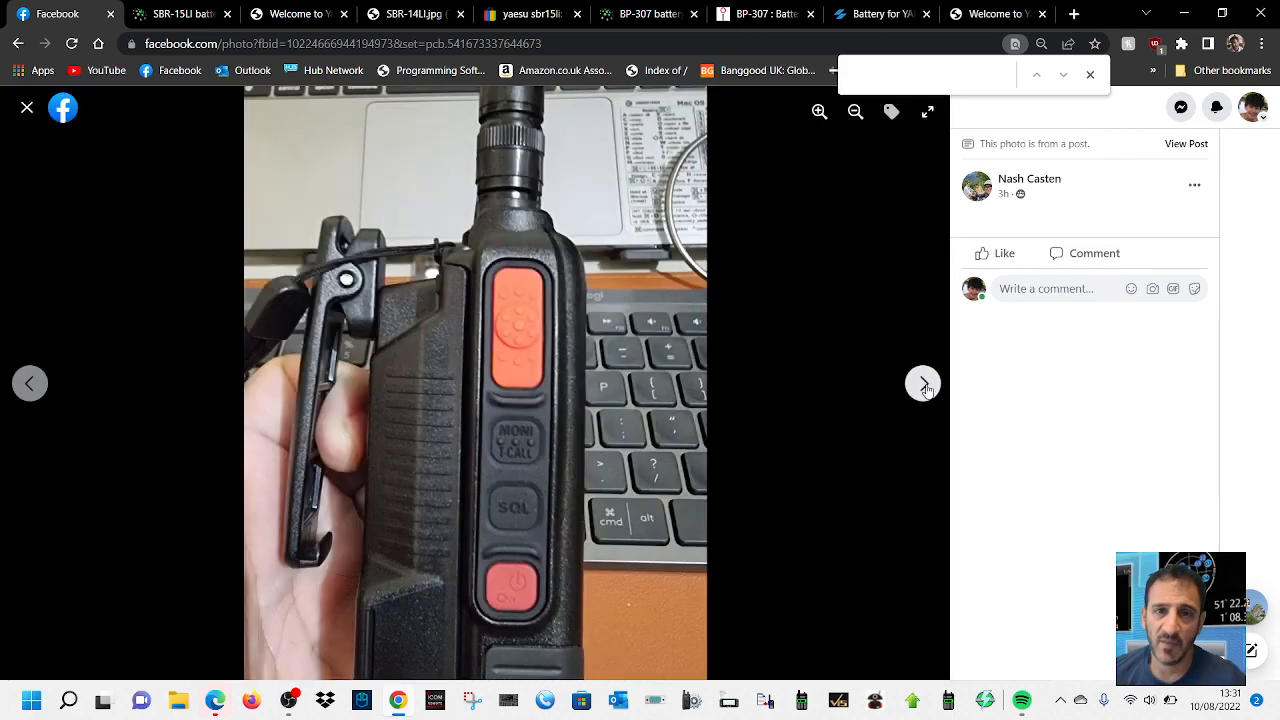
left_click(922, 384)
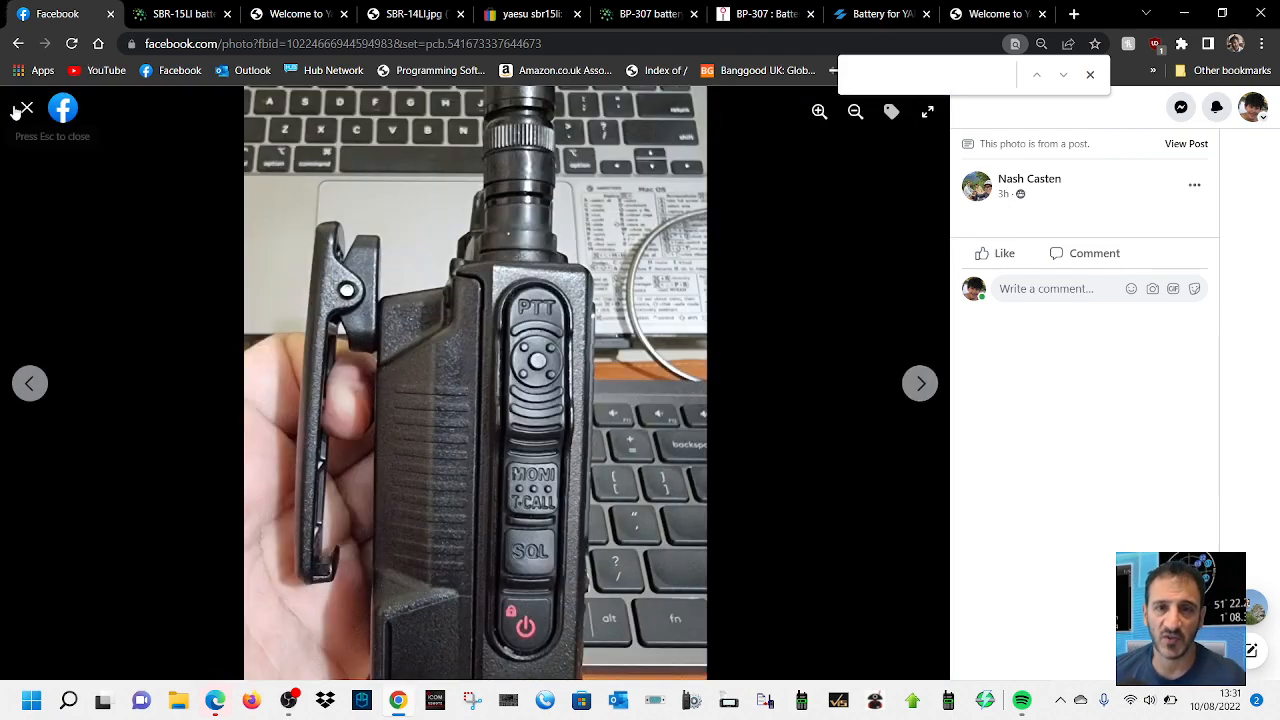
left_click(24, 108)
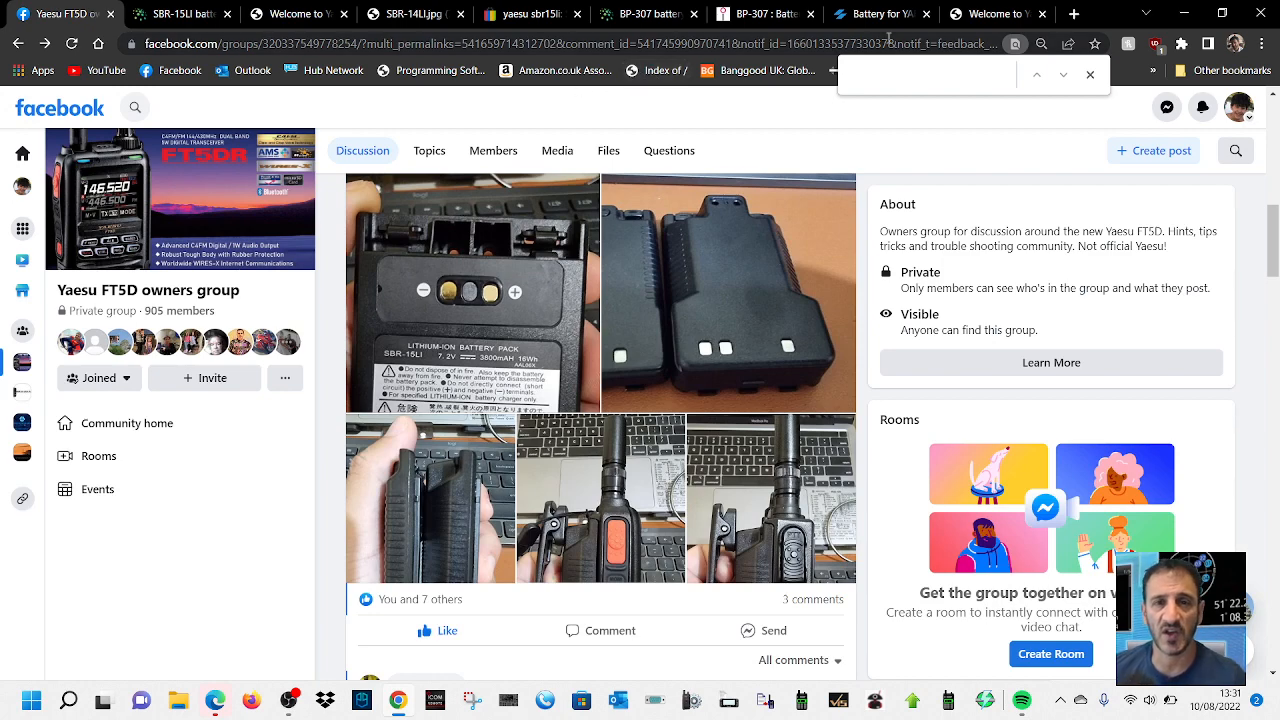
mouse_move(648, 14)
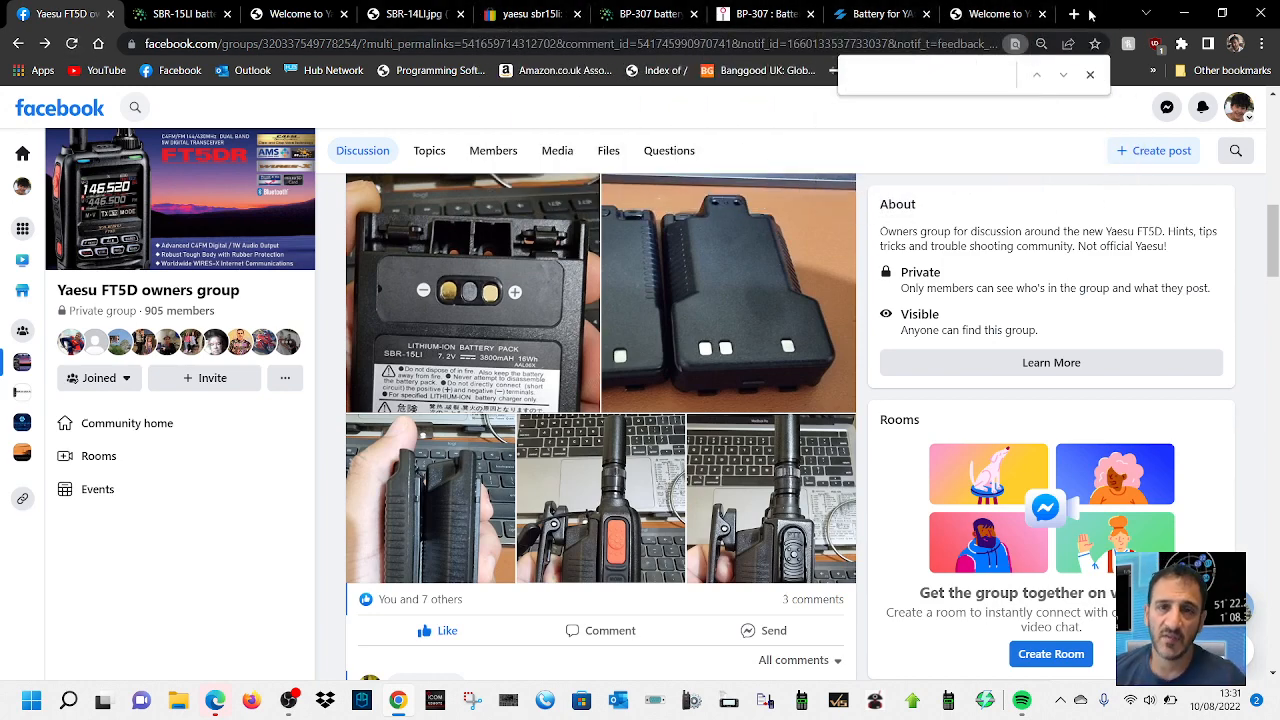
Search BP307 in a new tab, open Icom UK's BP-307 battery page, then return to Facebook.
left_click(1074, 14)
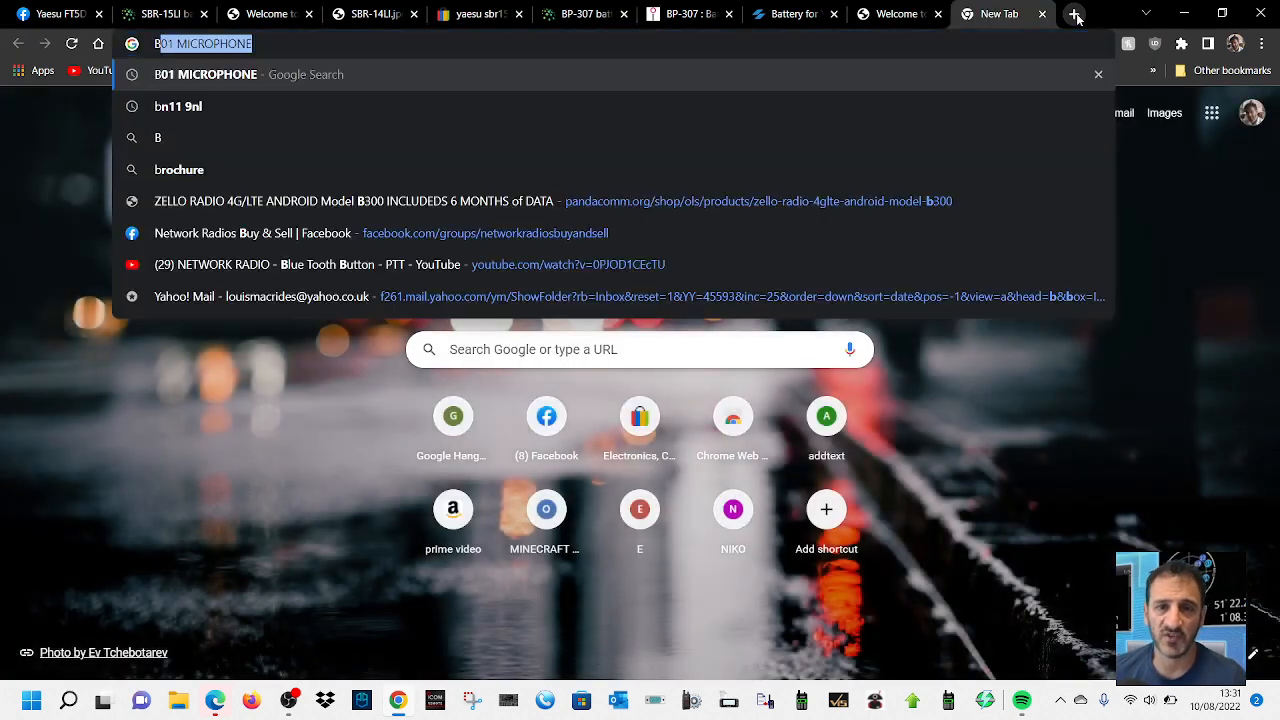
type("BP307")
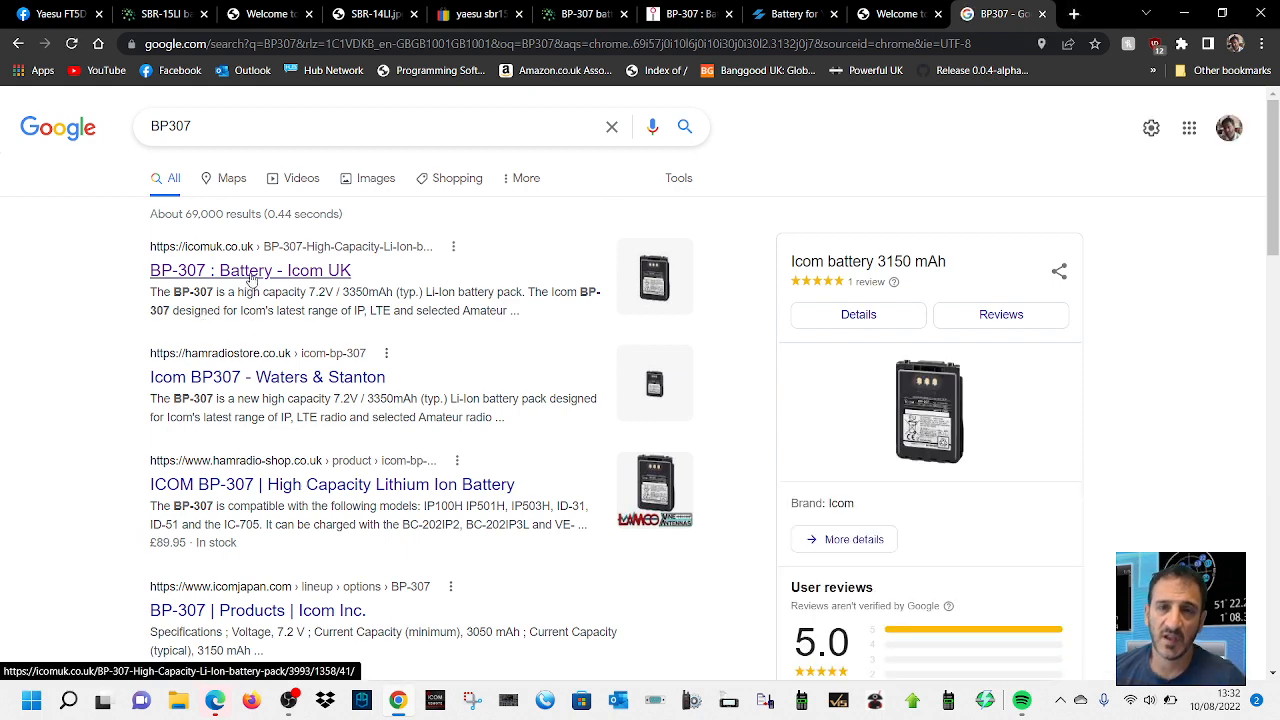
left_click(250, 270)
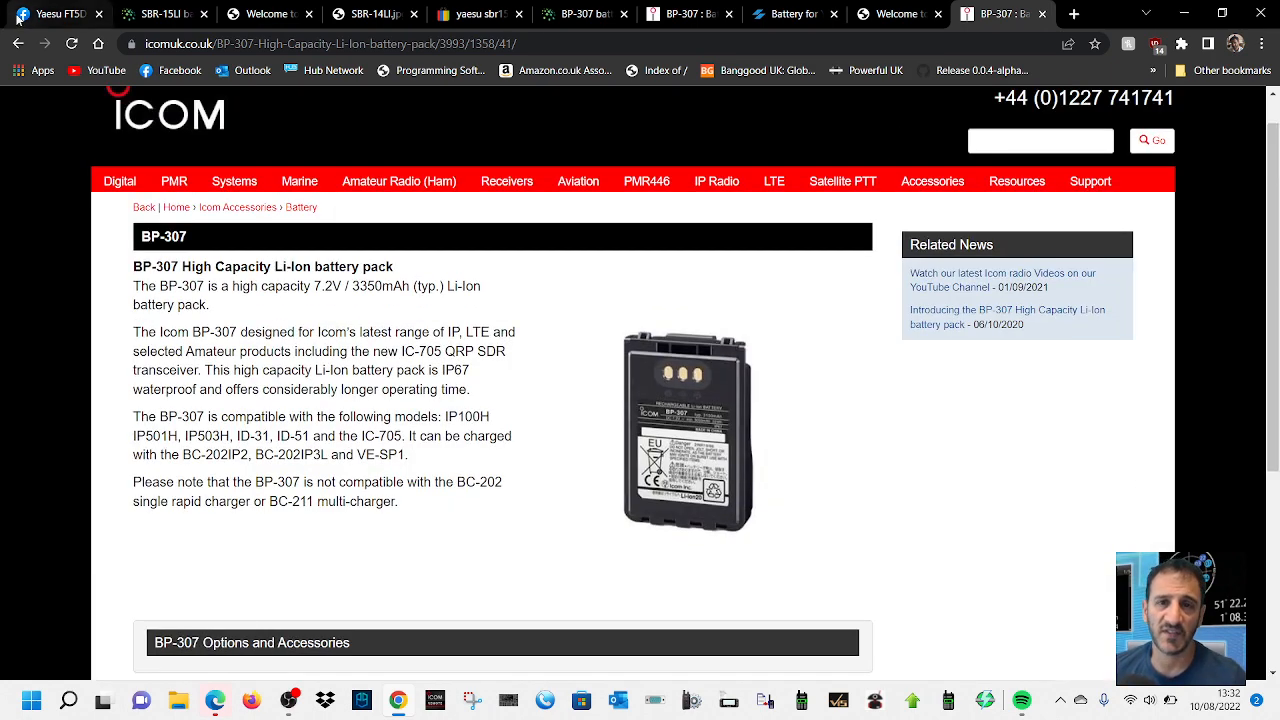
left_click(56, 14)
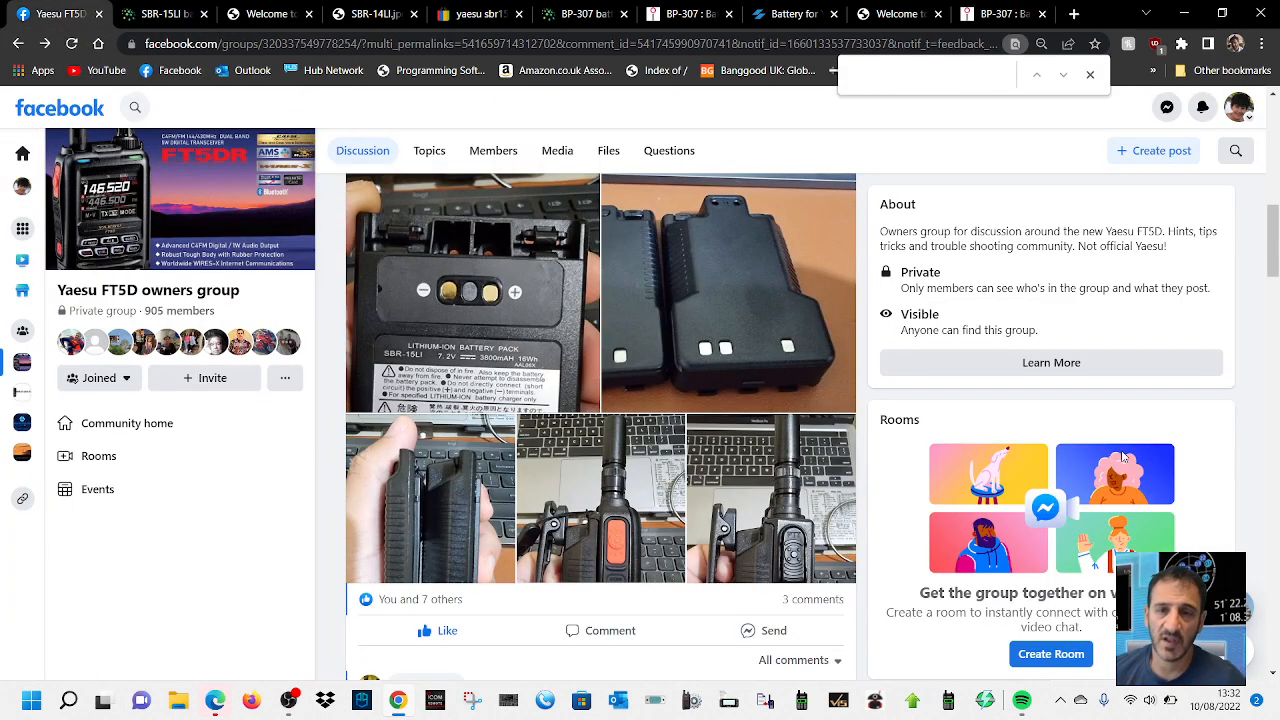
scroll("down", 3)
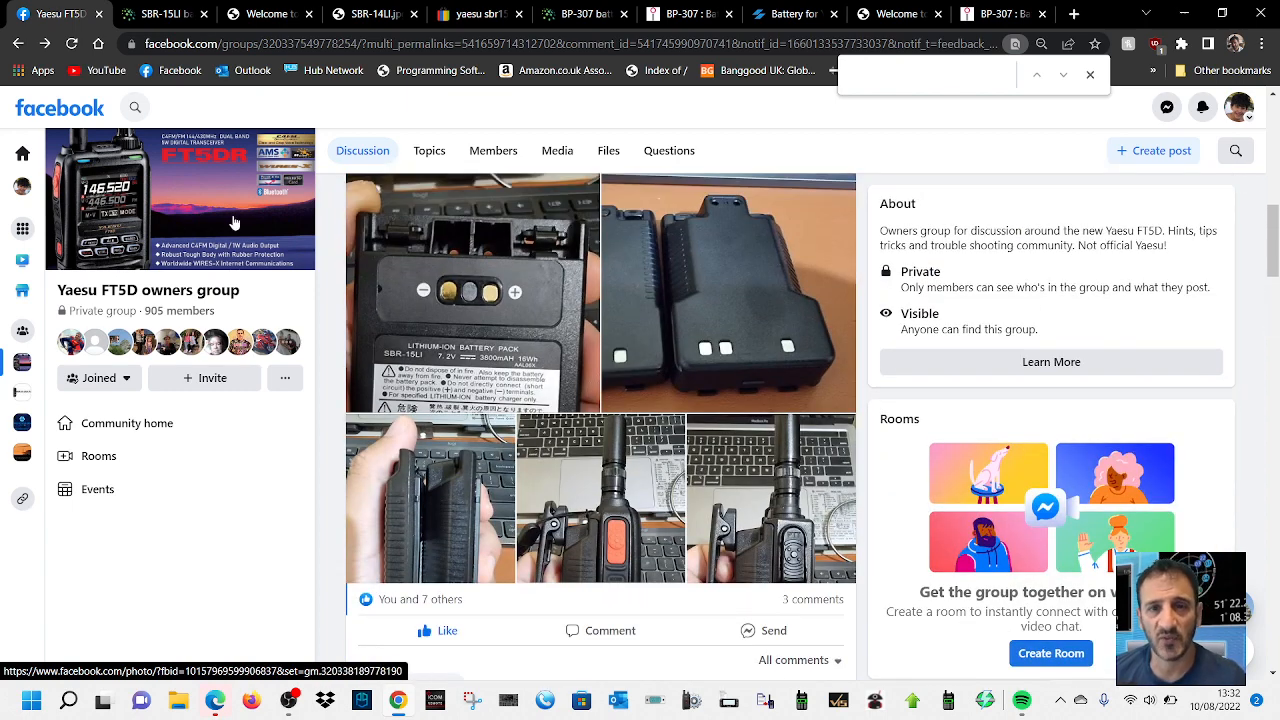
scroll("down", 3)
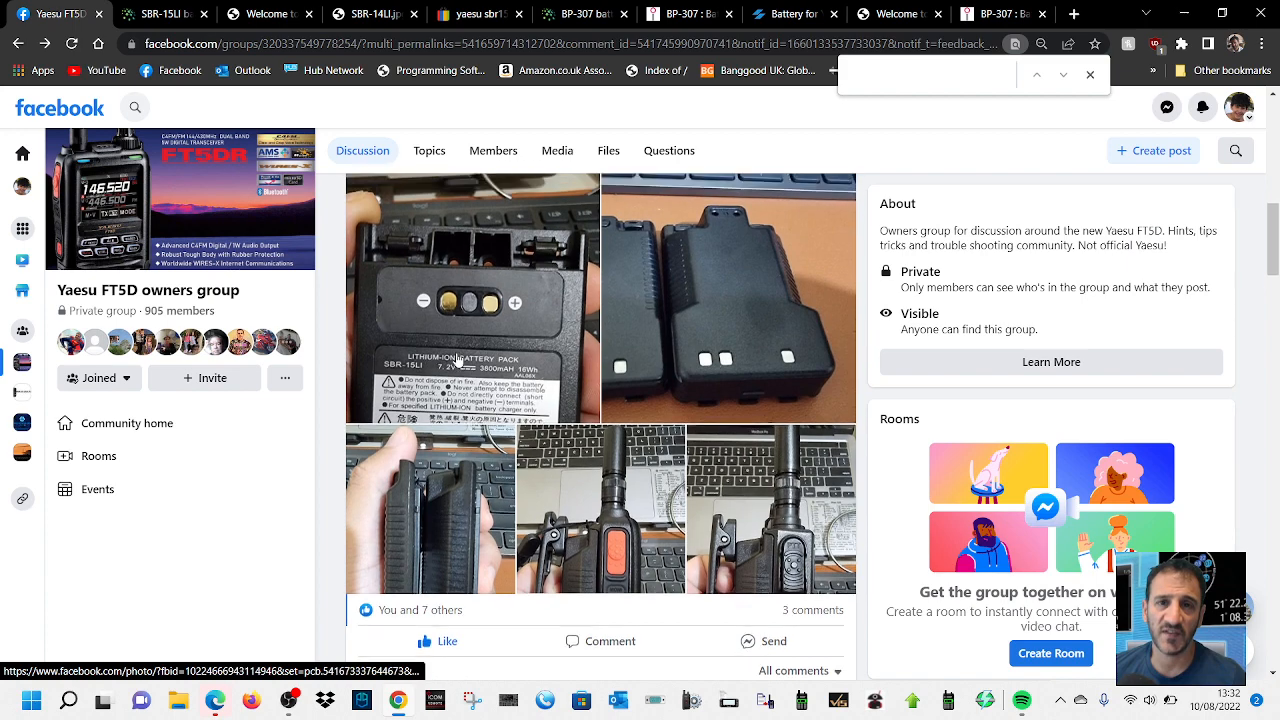
scroll("down", 3)
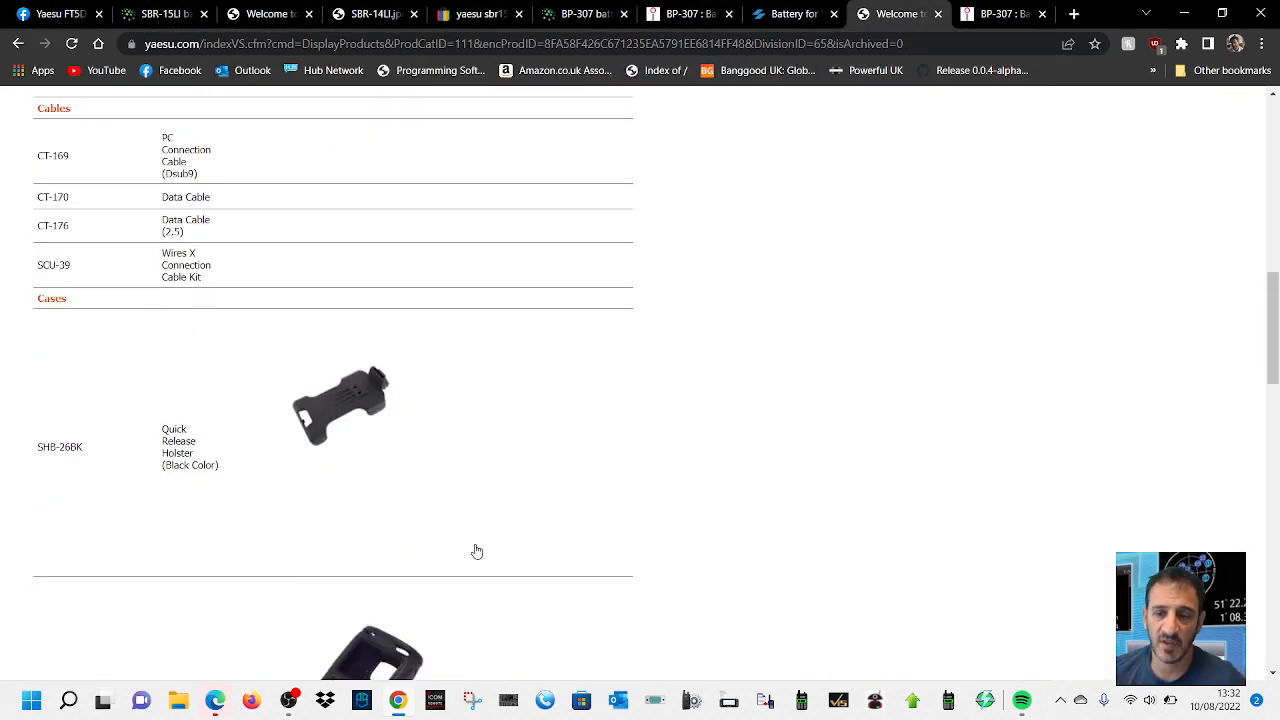
Cycle through the SoBattery SBR-15LI listing and Icom BP-307 page to Top-Battery's SBR-15Li 3800mAh listing.
scroll("down", 3)
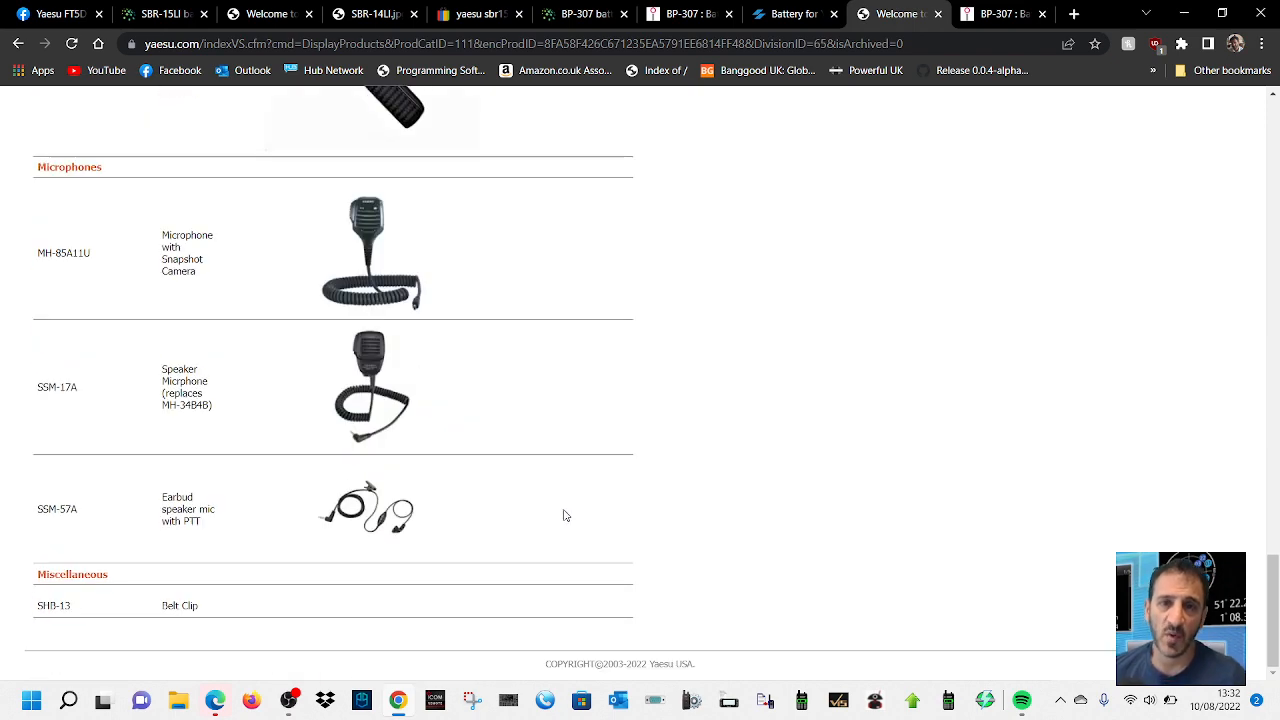
scroll("up", 3)
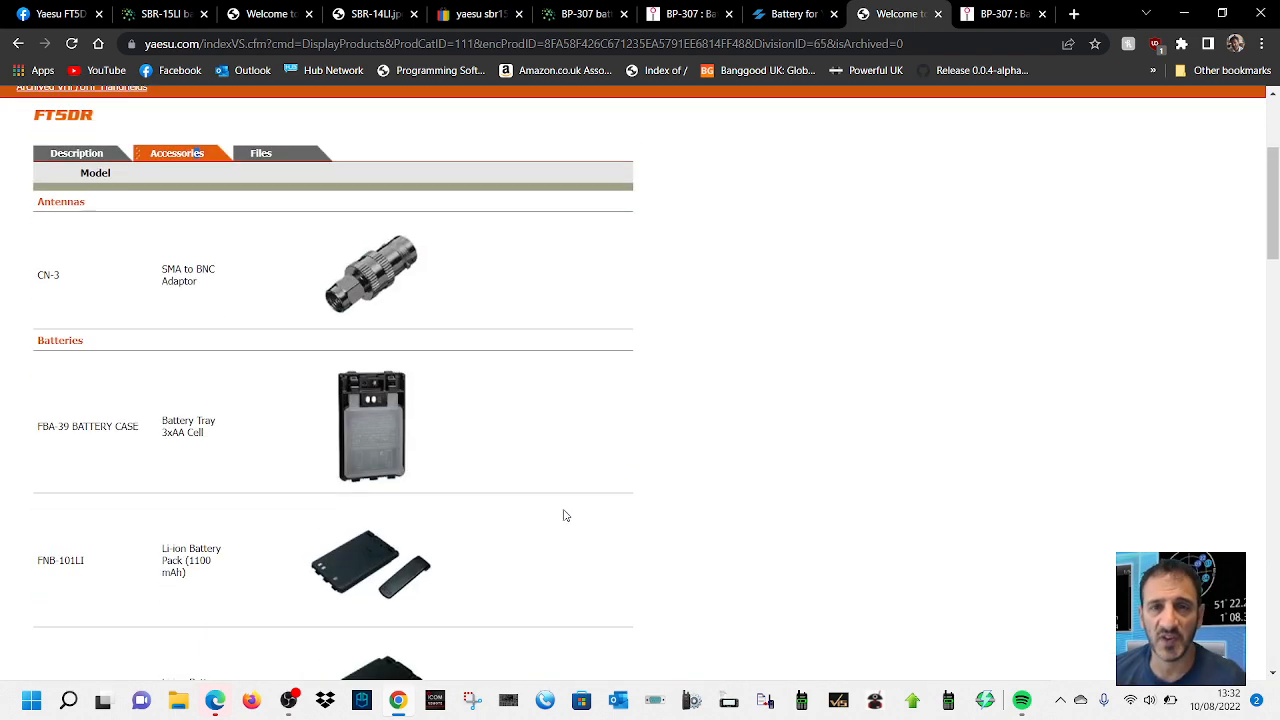
left_click(160, 14)
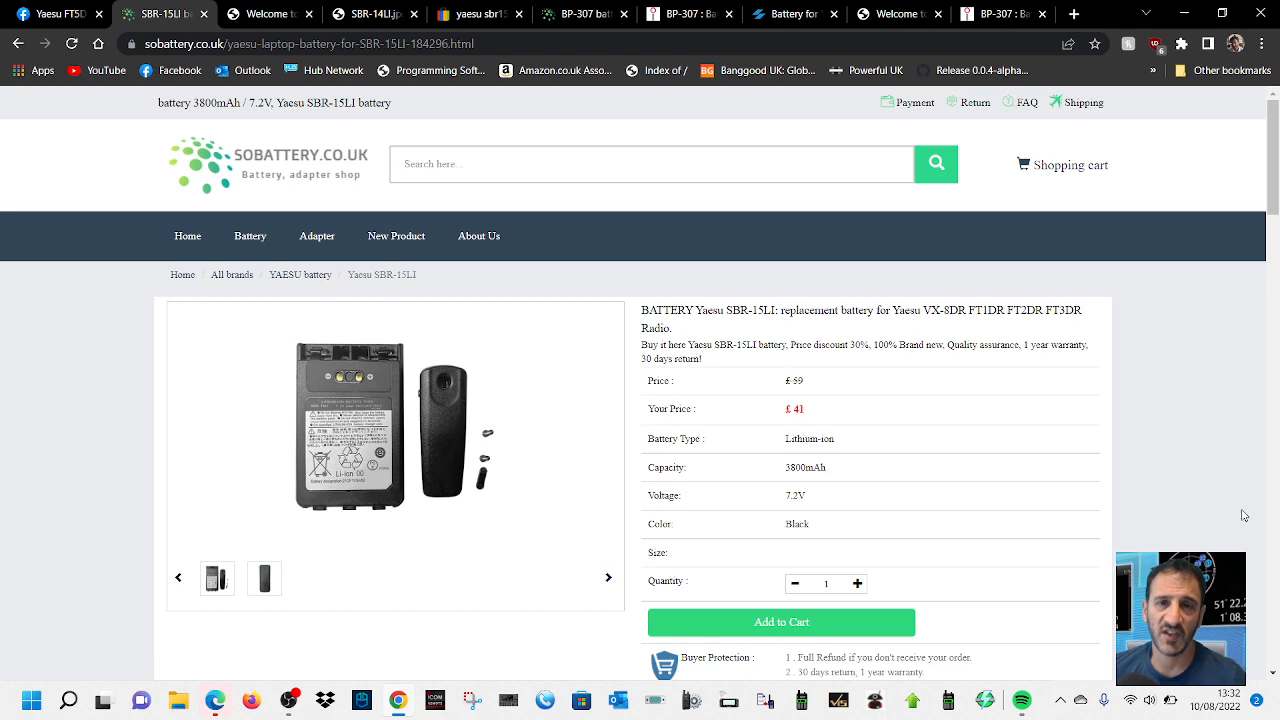
scroll("down", 3)
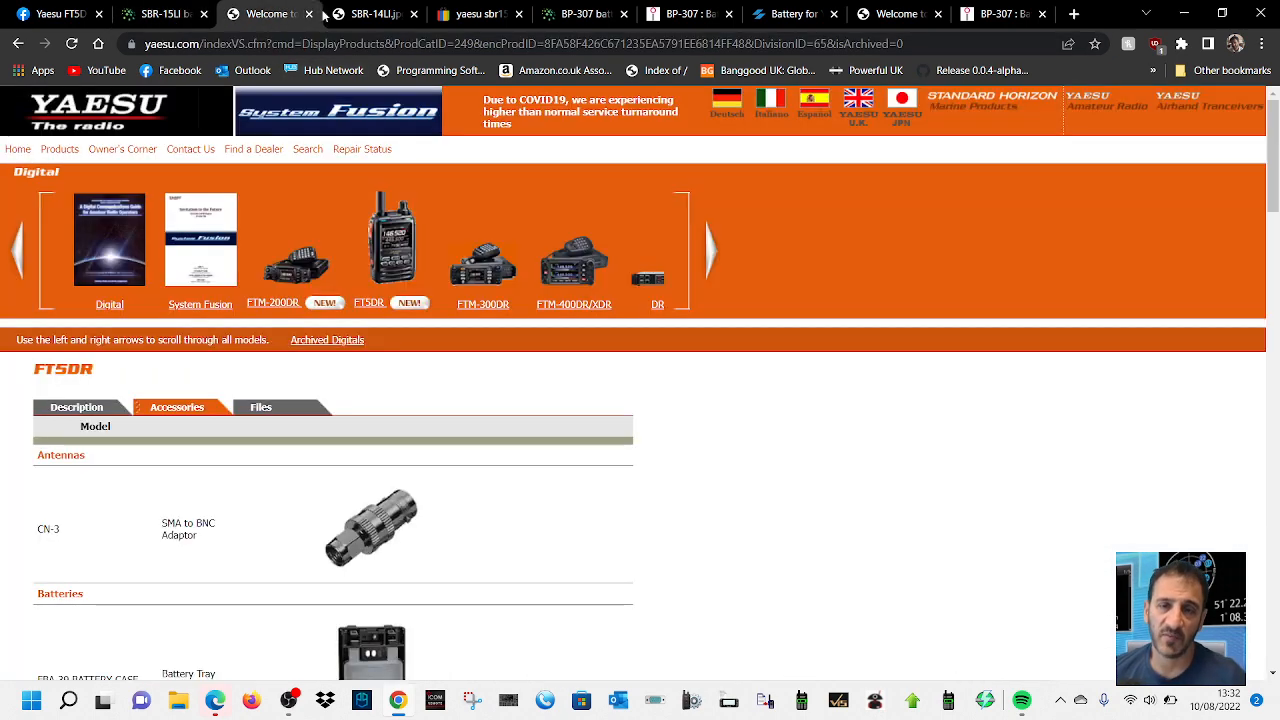
left_click(472, 14)
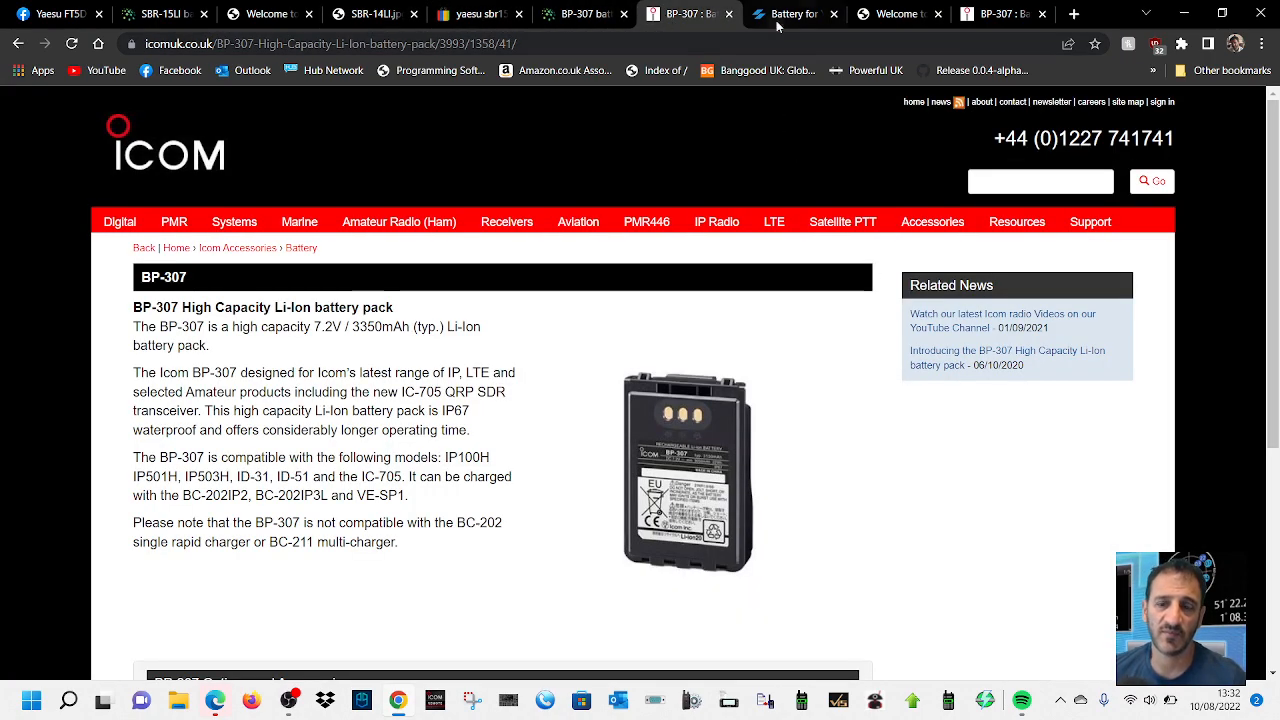
left_click(790, 14)
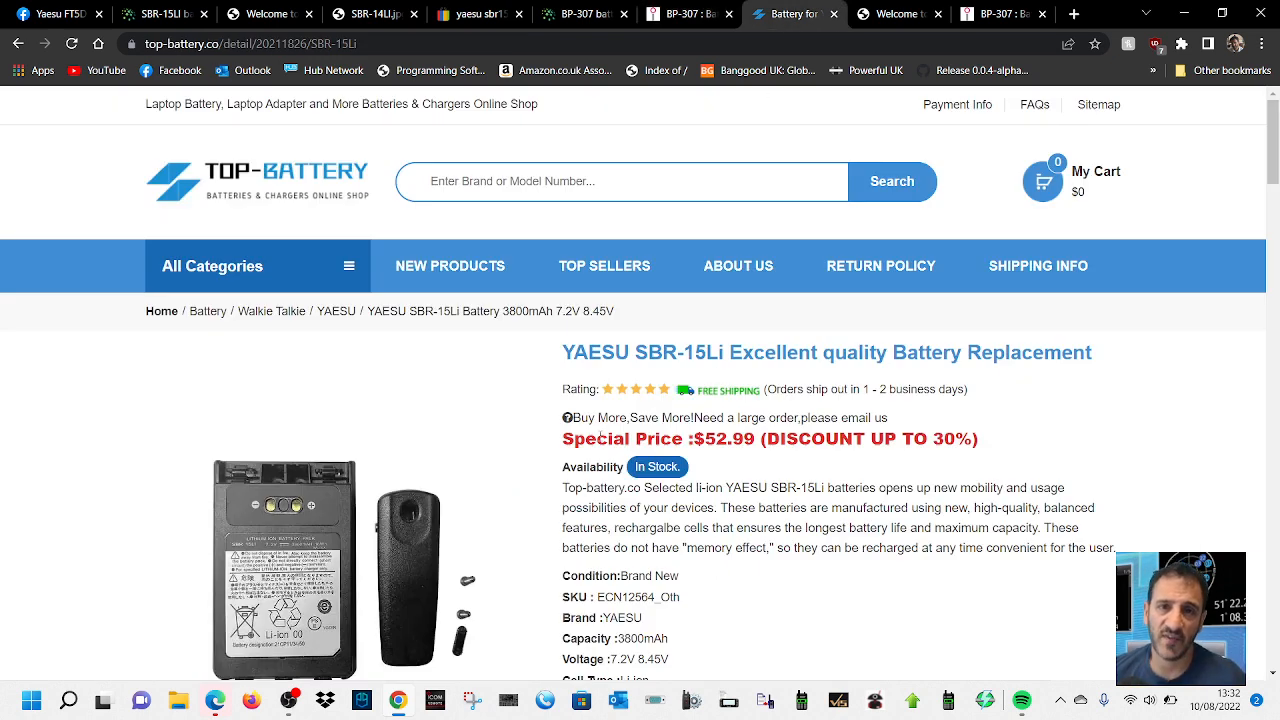